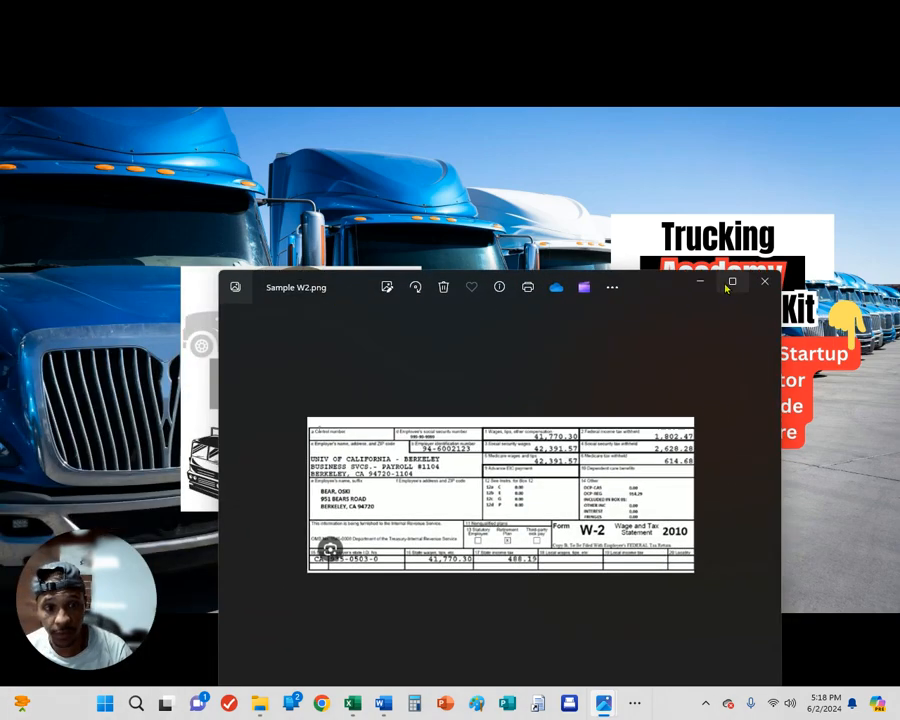
# Step: Maximize the Photos window so the Sample W2.png form fills the screen
pyautogui.click(731, 281)
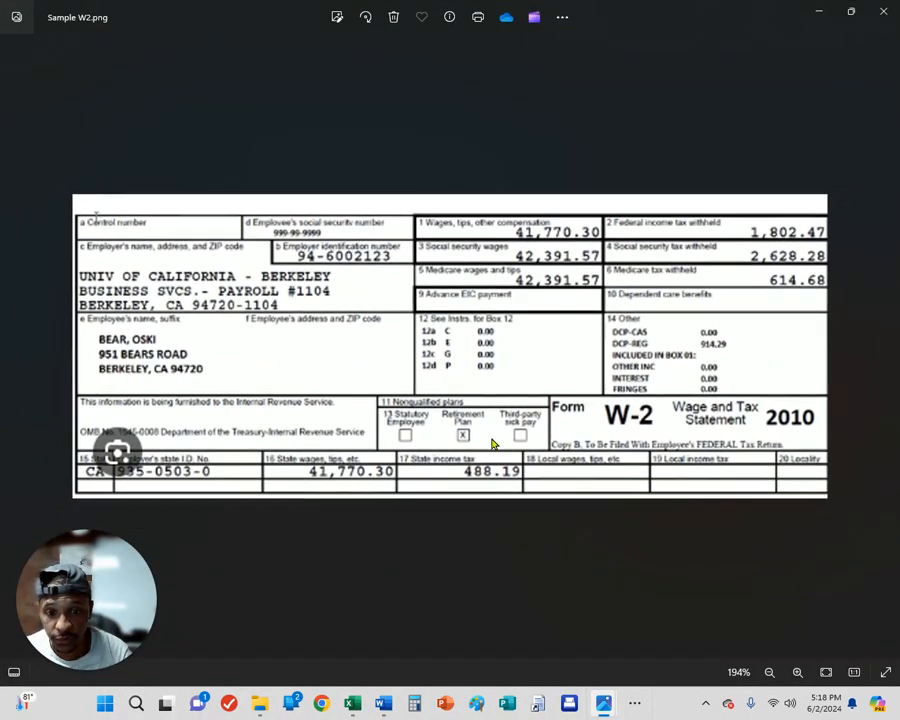
pyautogui.moveTo(543, 234)
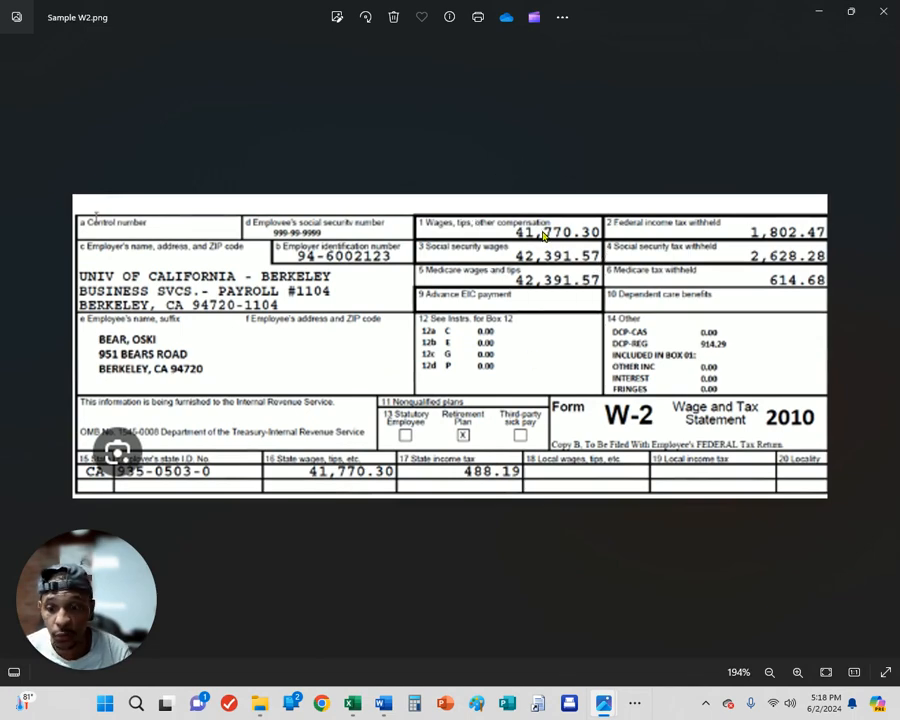
pyautogui.moveTo(675, 260)
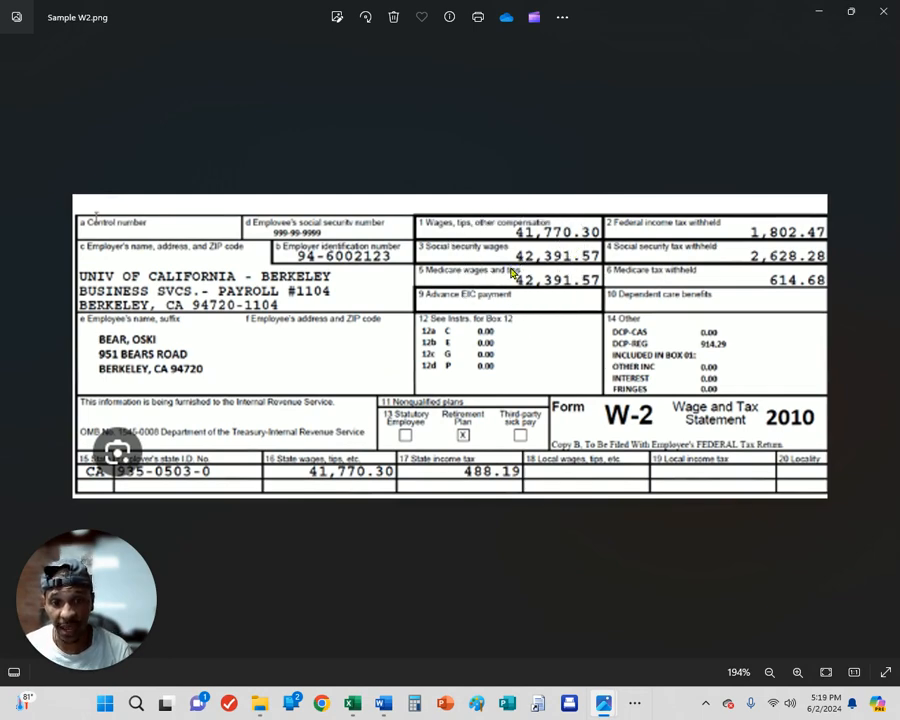
pyautogui.moveTo(545, 291)
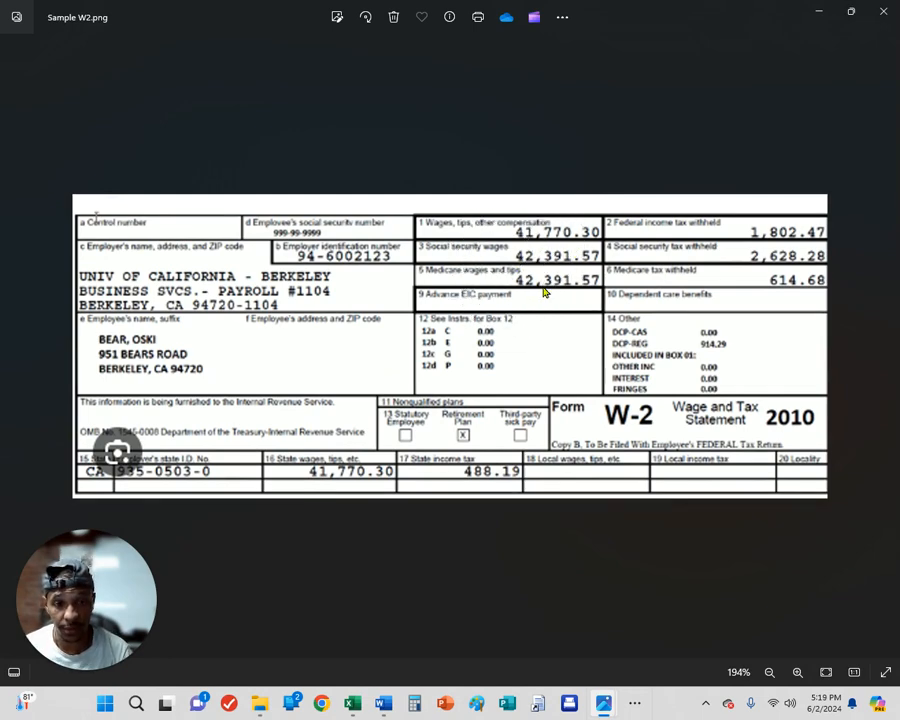
pyautogui.moveTo(682, 282)
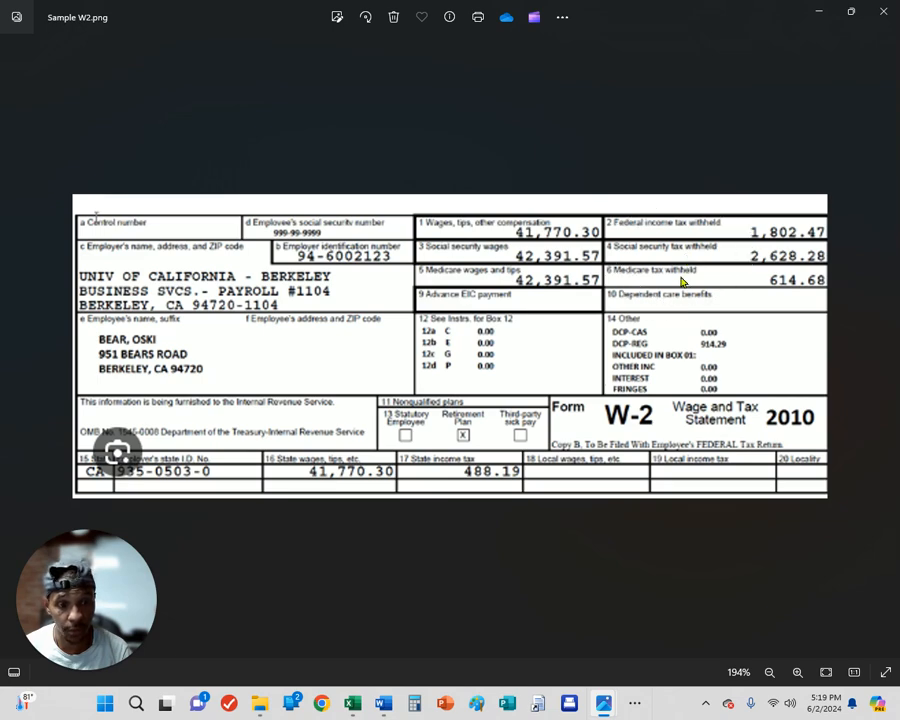
pyautogui.moveTo(700, 246)
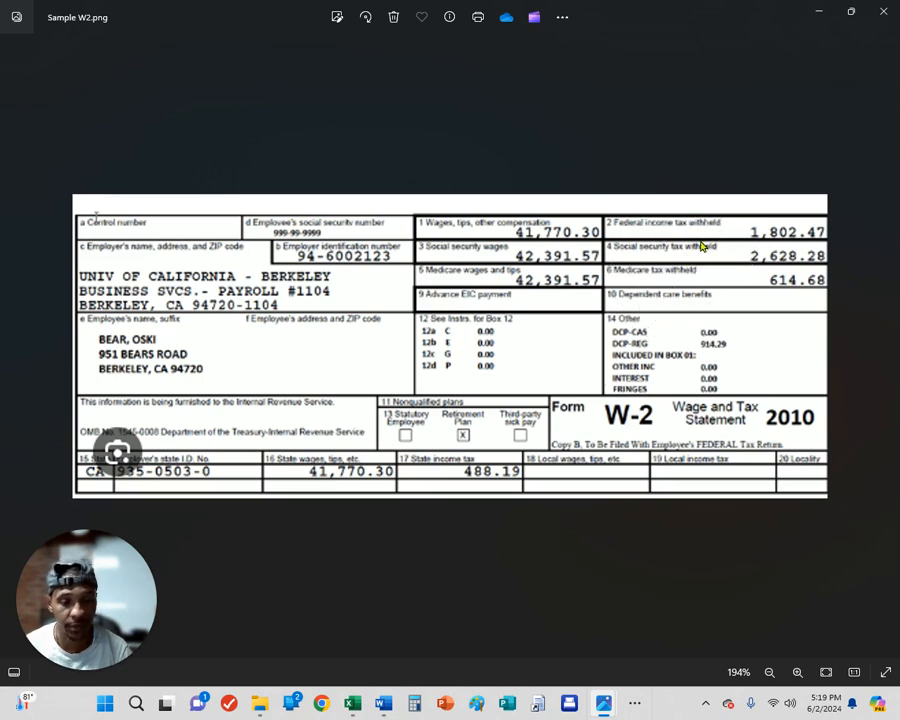
pyautogui.moveTo(597, 356)
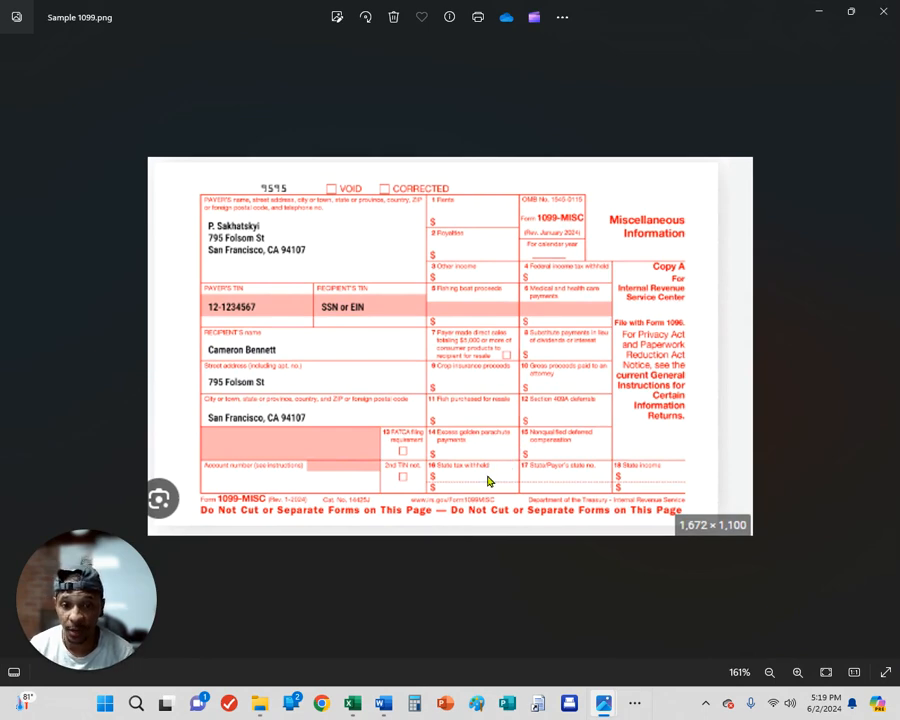
pyautogui.moveTo(477, 219)
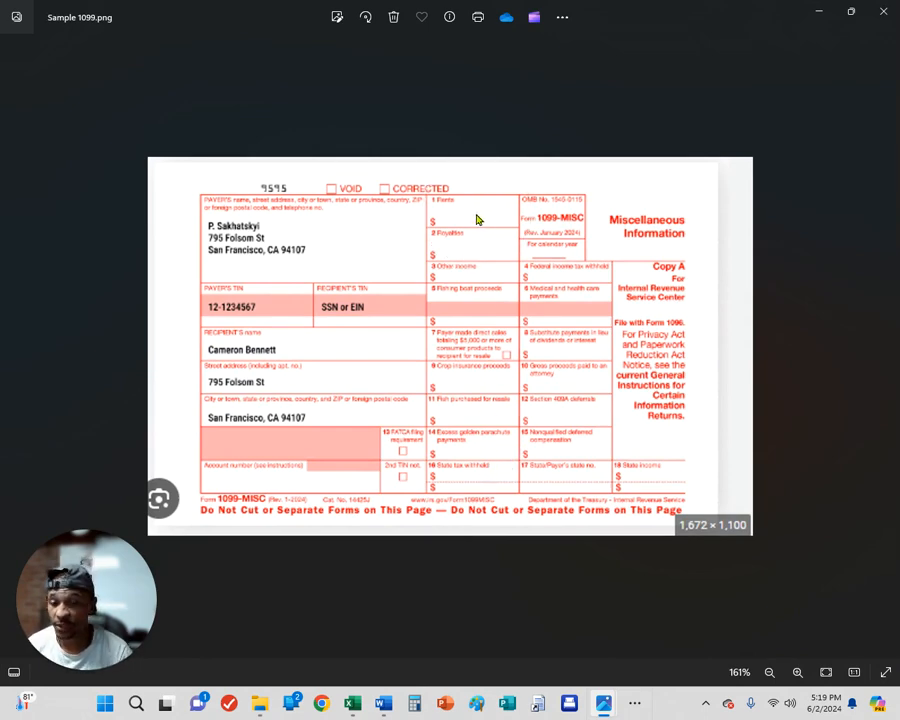
pyautogui.moveTo(474, 371)
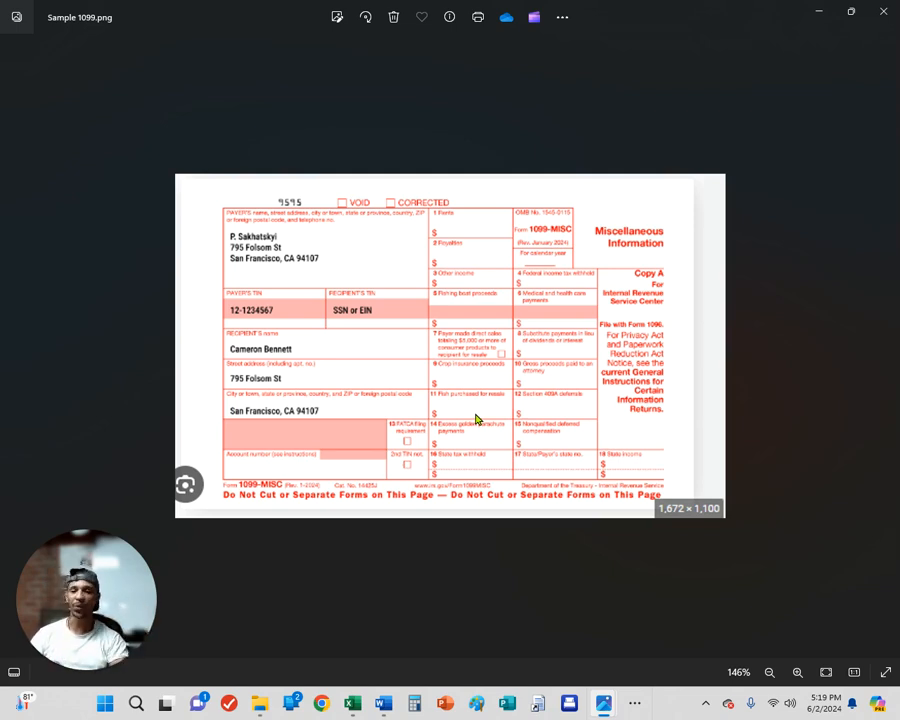
pyautogui.moveTo(451, 247)
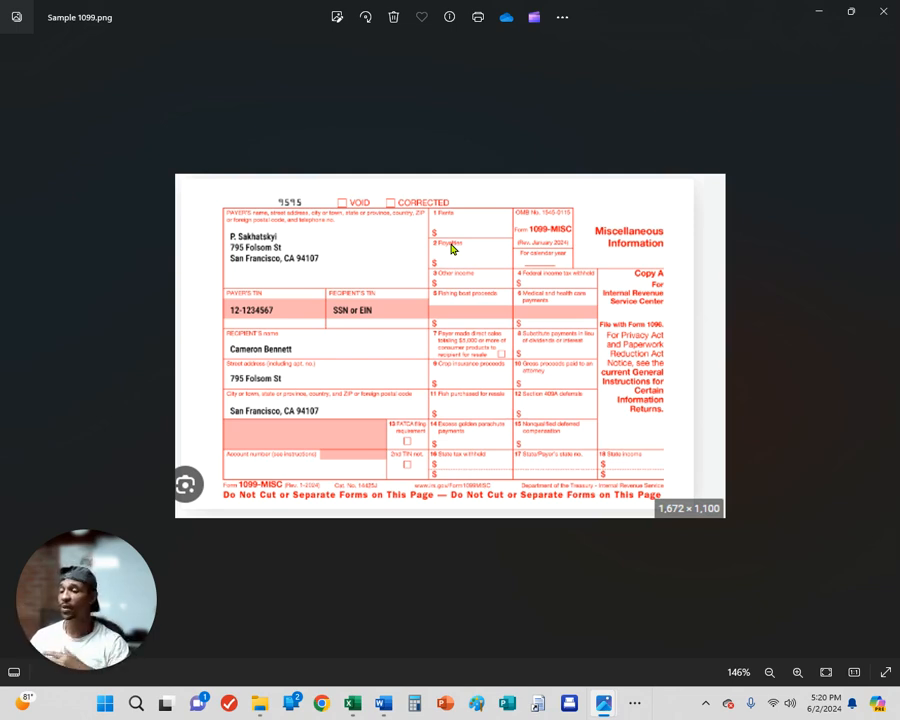
pyautogui.moveTo(483, 210)
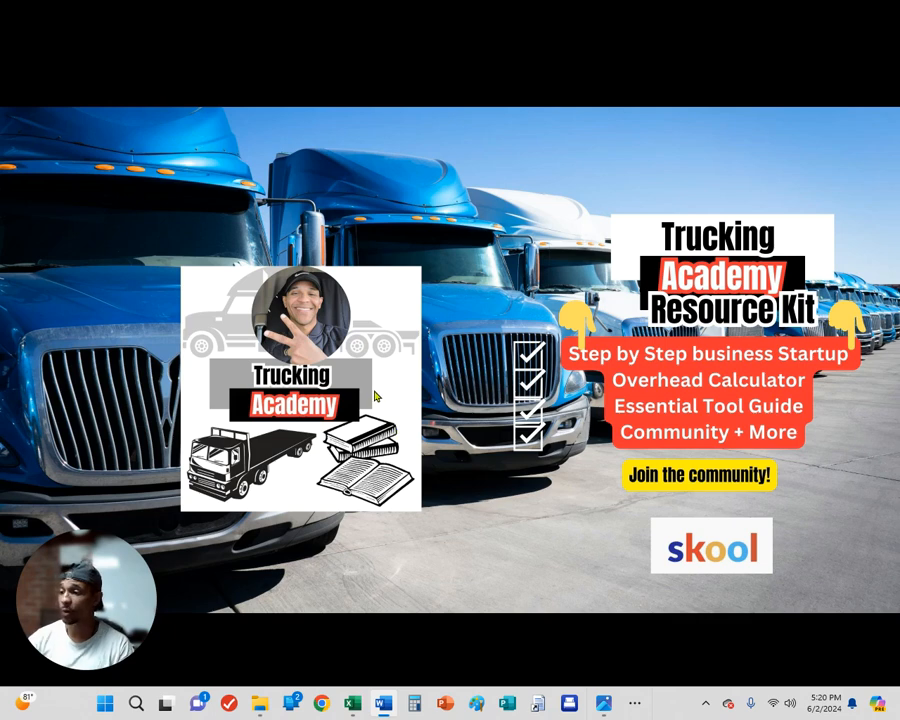
pyautogui.moveTo(432, 353)
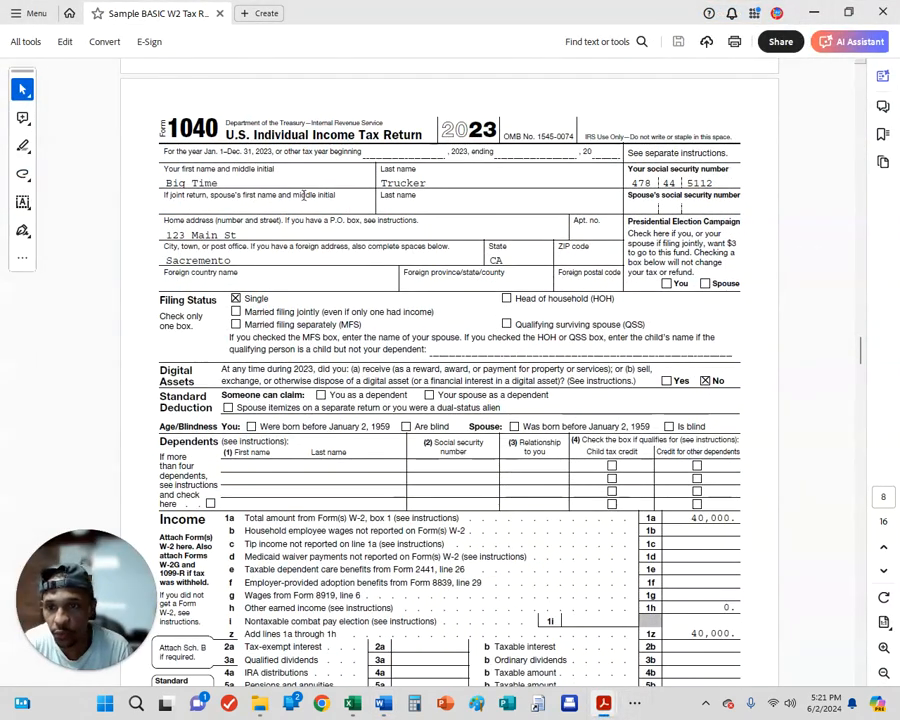
# Step: Scroll through the W-2 sample return's Form 1040 lines 1a–24 for income and tax
pyautogui.scroll(-3)
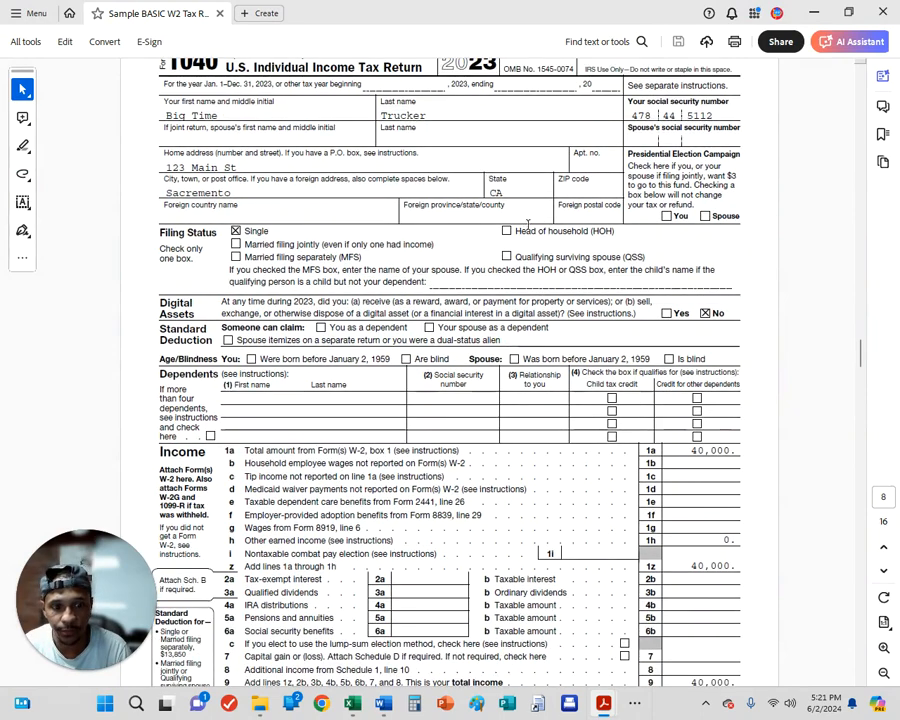
pyautogui.scroll(-3)
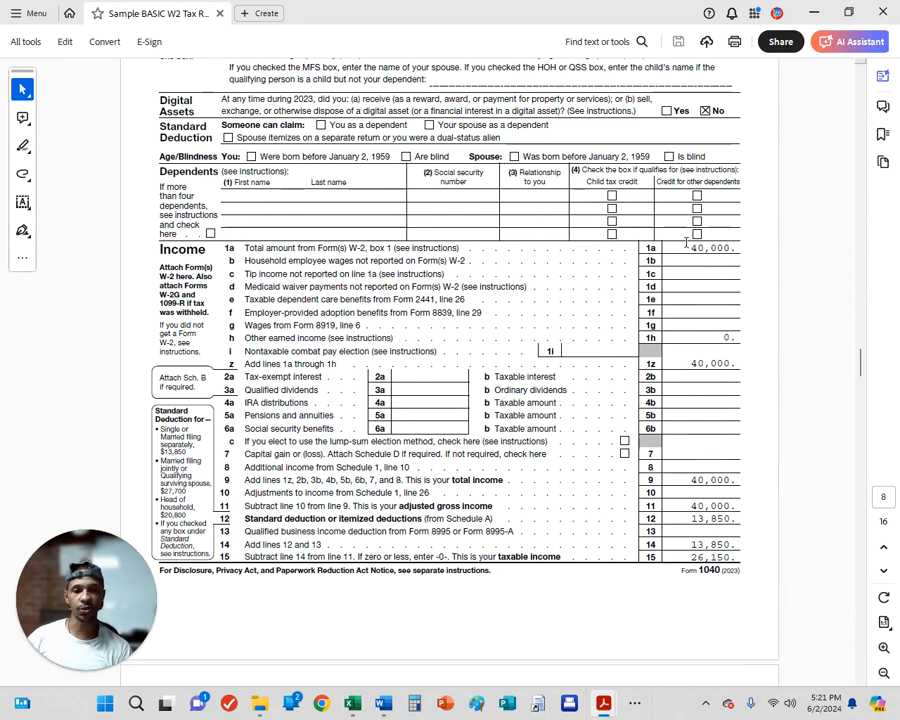
pyautogui.moveTo(690, 255)
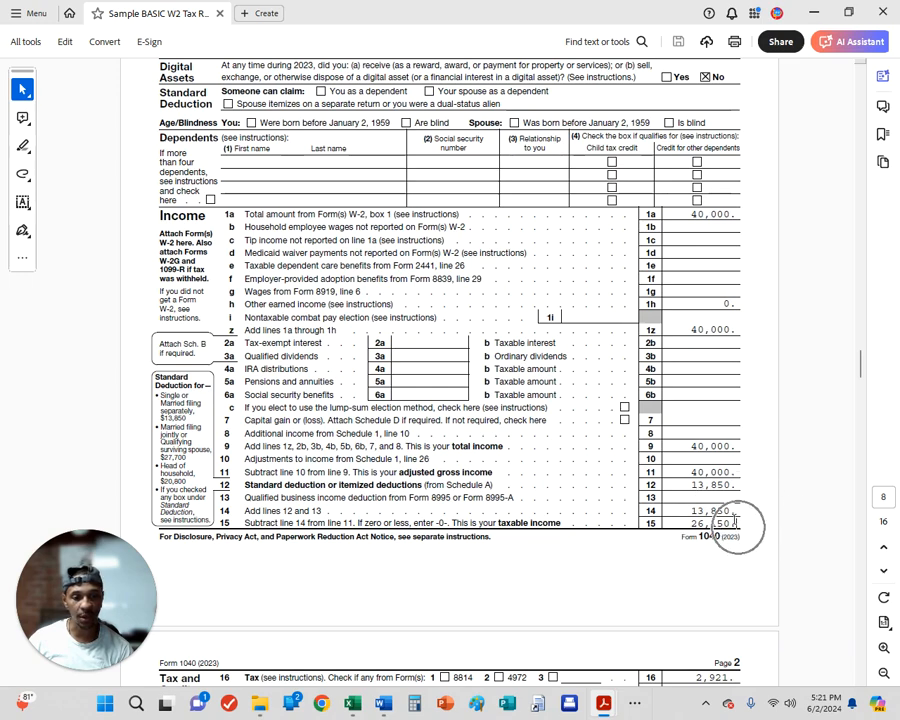
pyautogui.scroll(-3)
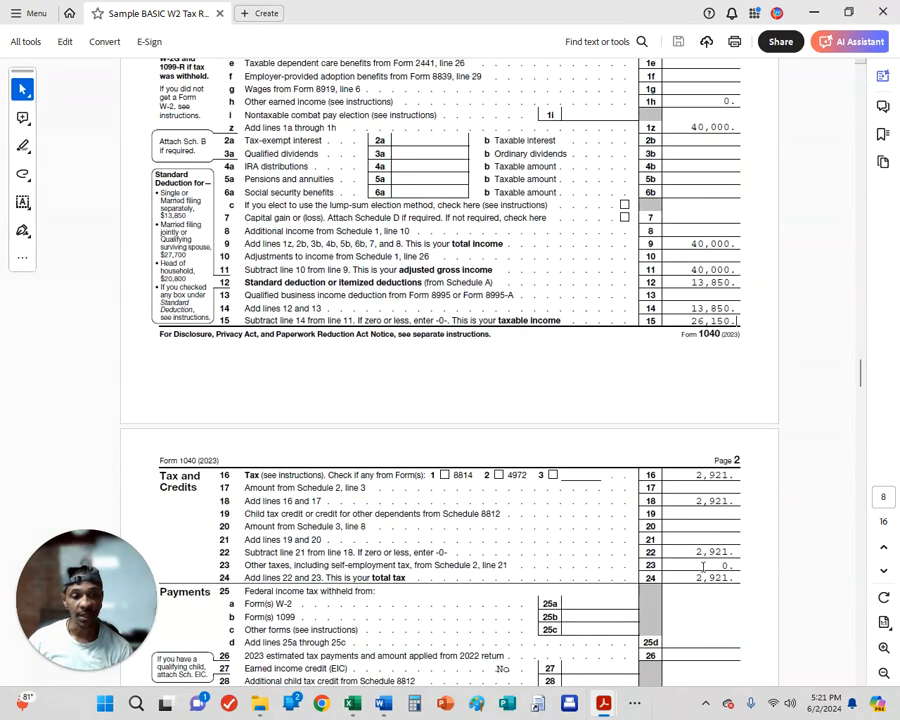
pyautogui.scroll(-3)
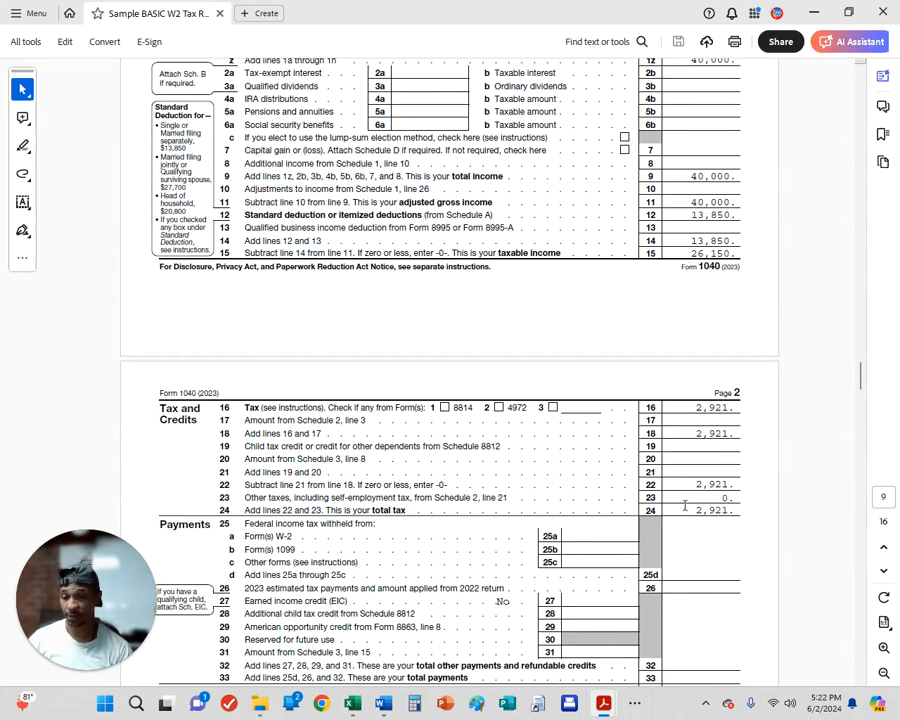
pyautogui.scroll(3)
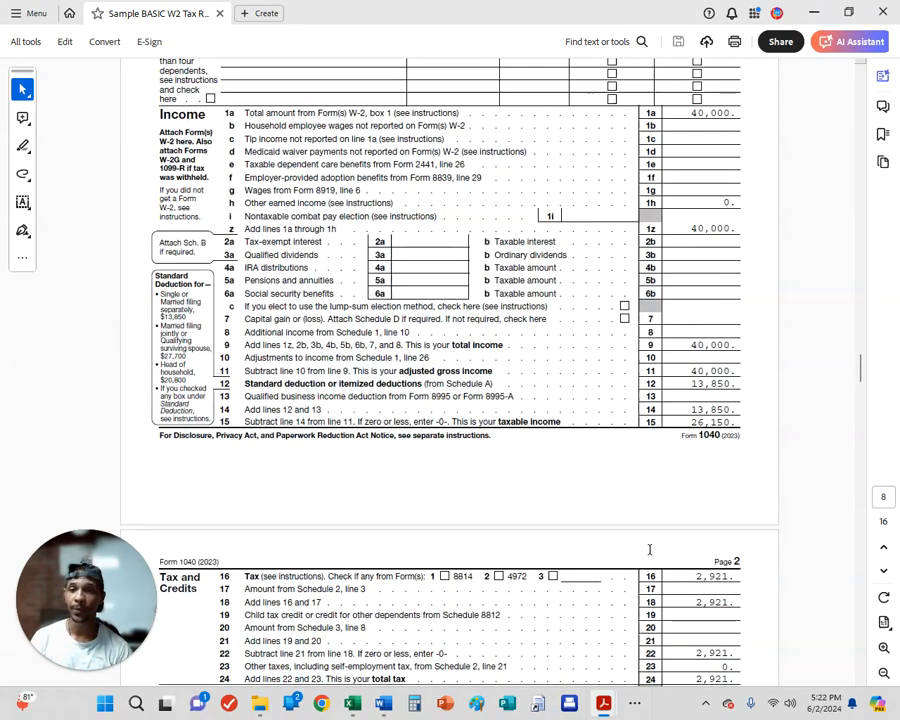
pyautogui.scroll(3)
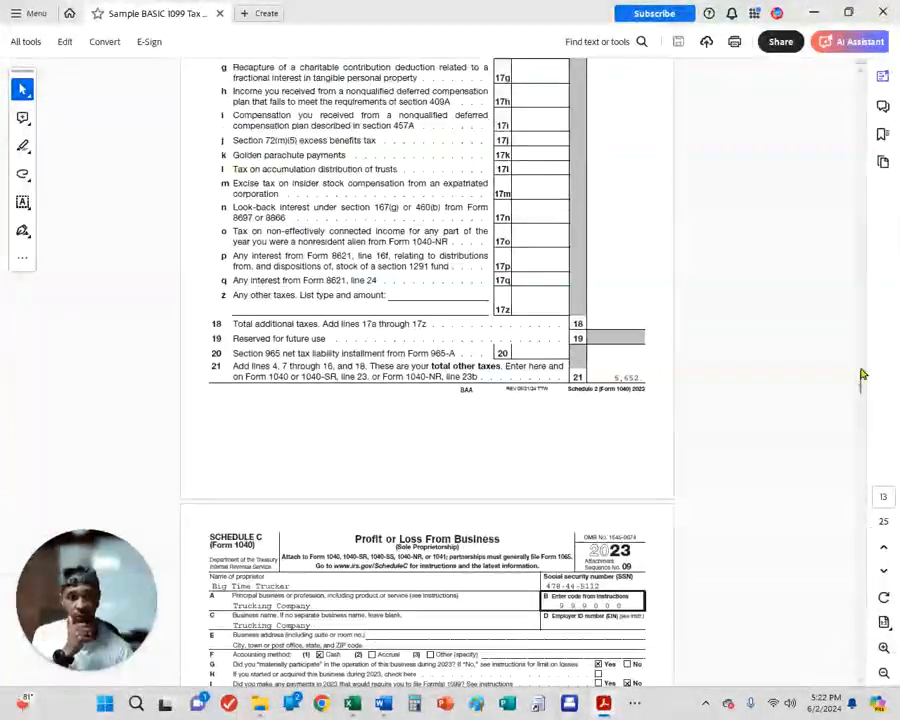
# Step: Zoom into the 1099 return's Form 1040 lines 1a–15, showing $18,659 taxable income
pyautogui.scroll(3)
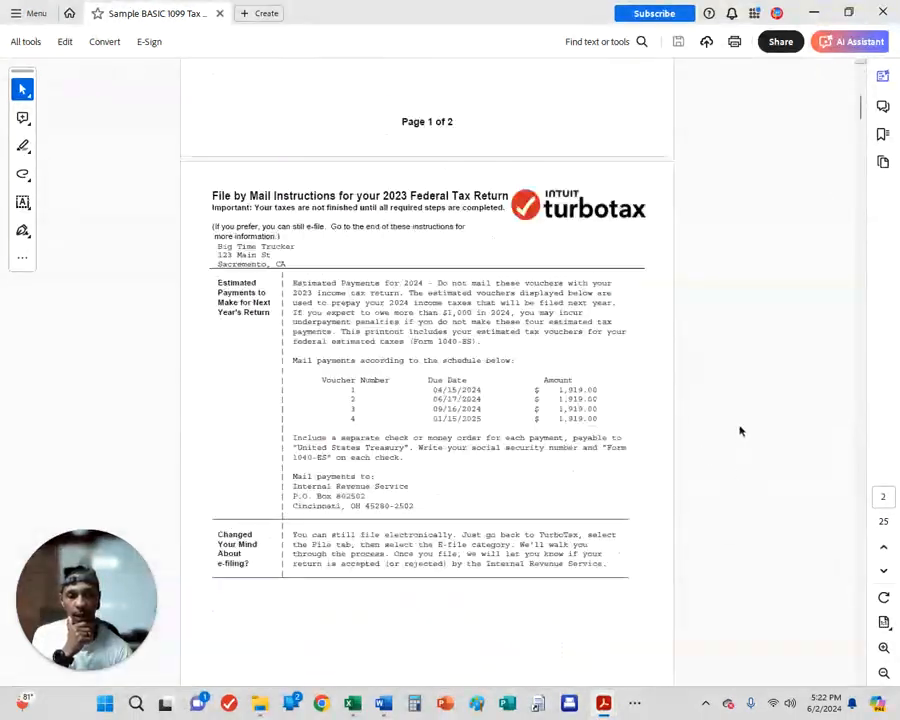
pyautogui.scroll(-3)
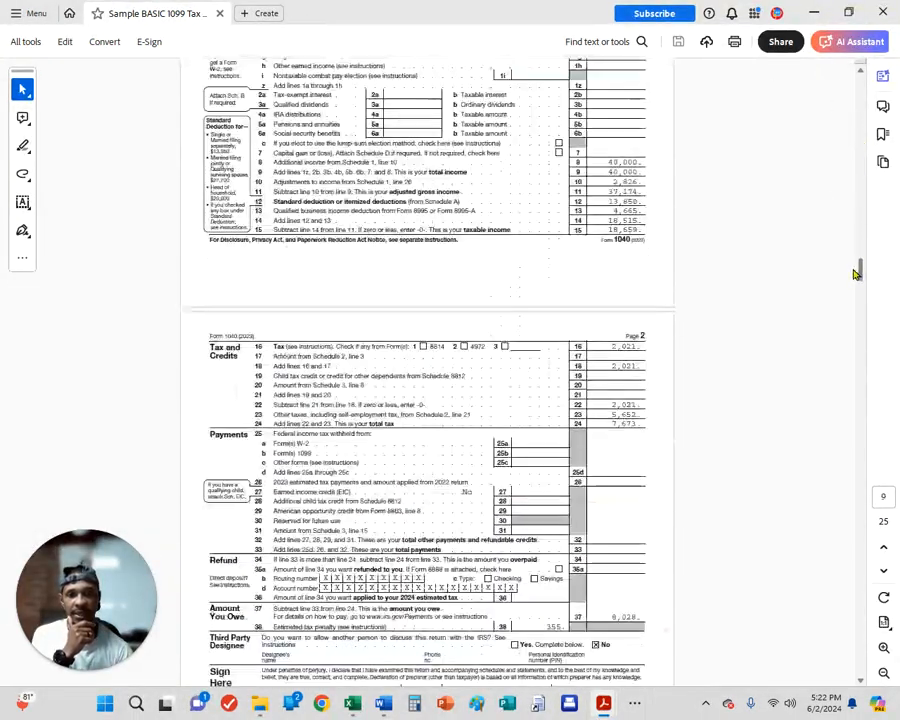
pyautogui.scroll(3)
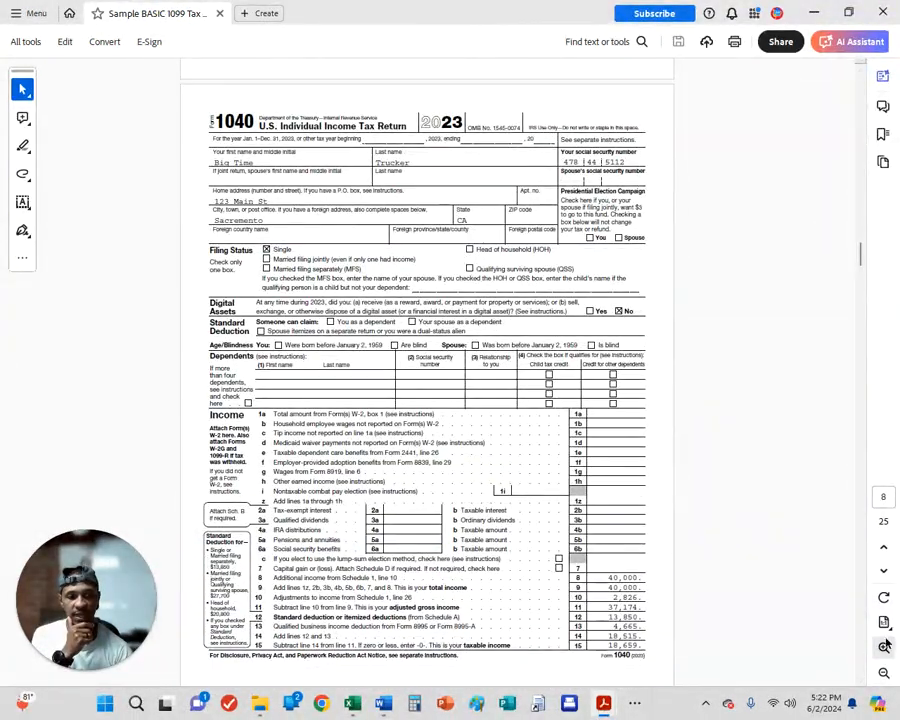
pyautogui.click(884, 645)
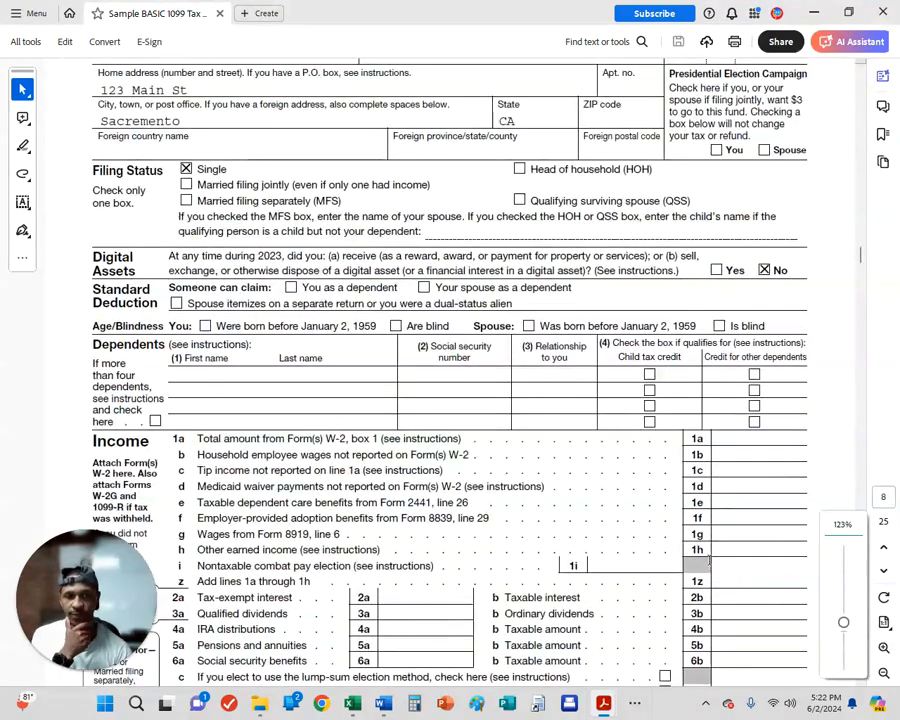
pyautogui.scroll(-3)
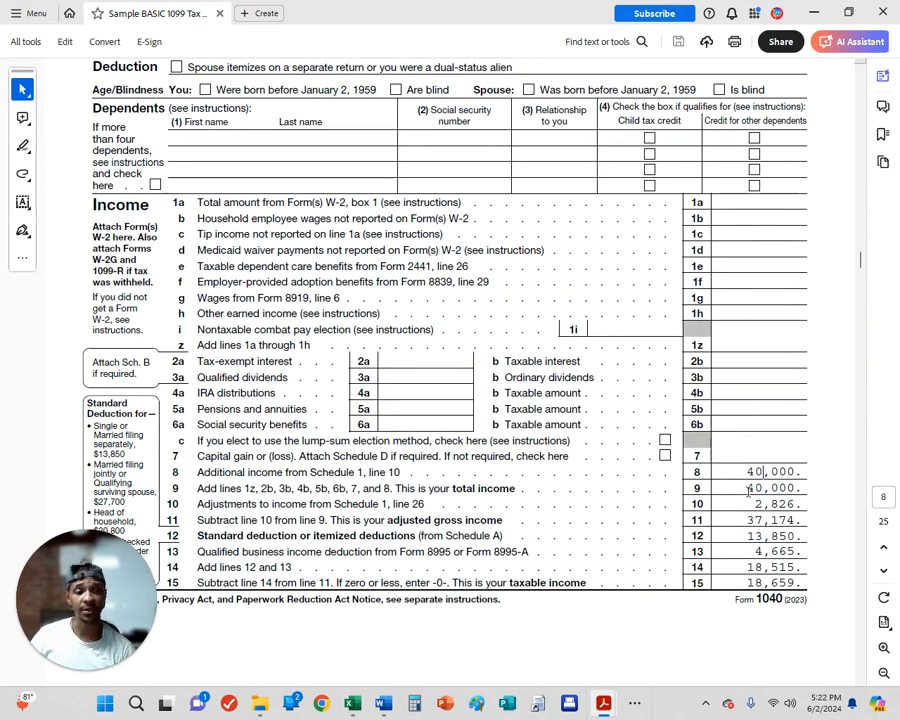
pyautogui.scroll(-3)
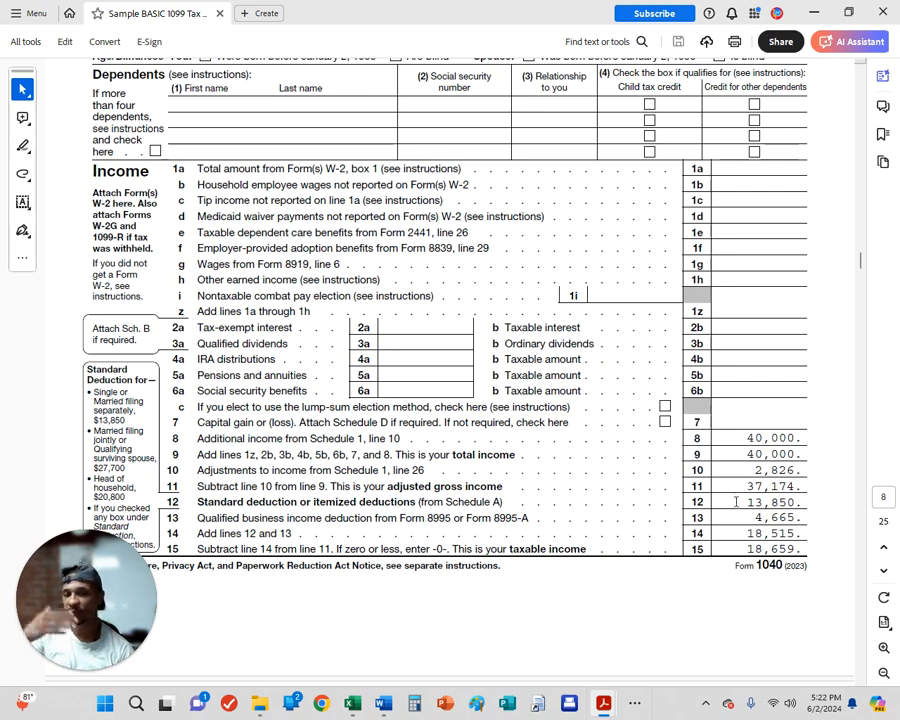
pyautogui.scroll(-3)
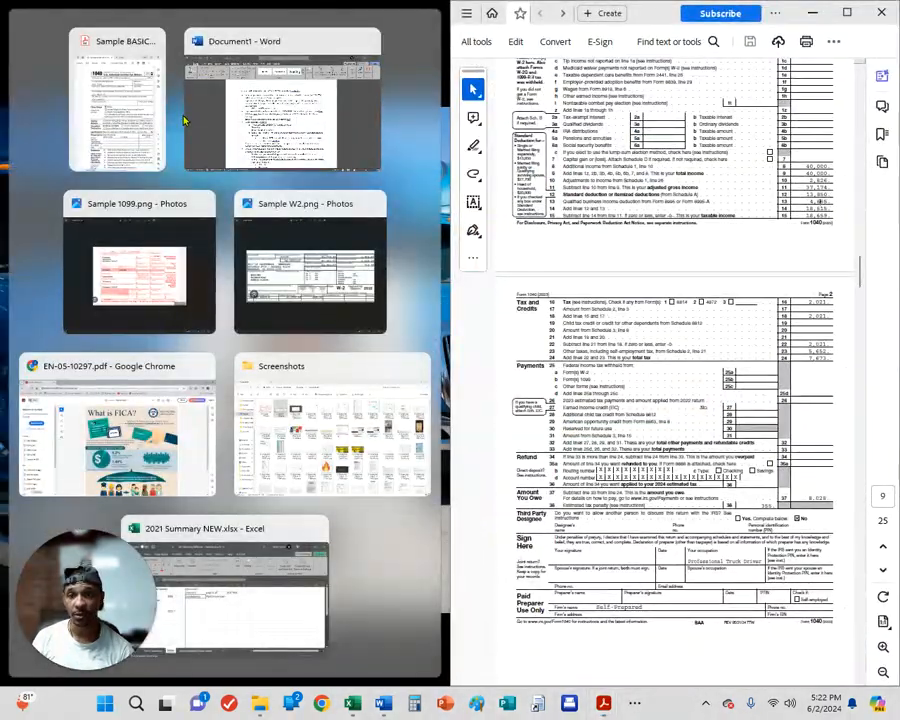
# Step: Snap the Sample BASIC W2 Tax Return to the left half and scroll to its income lines
pyautogui.click(117, 100)
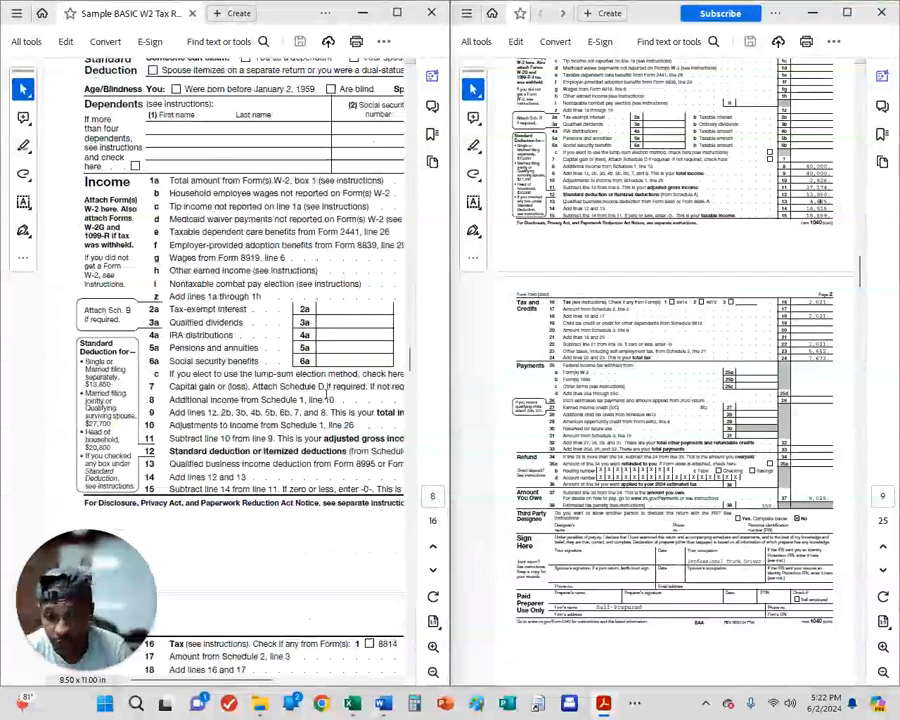
pyautogui.click(433, 674)
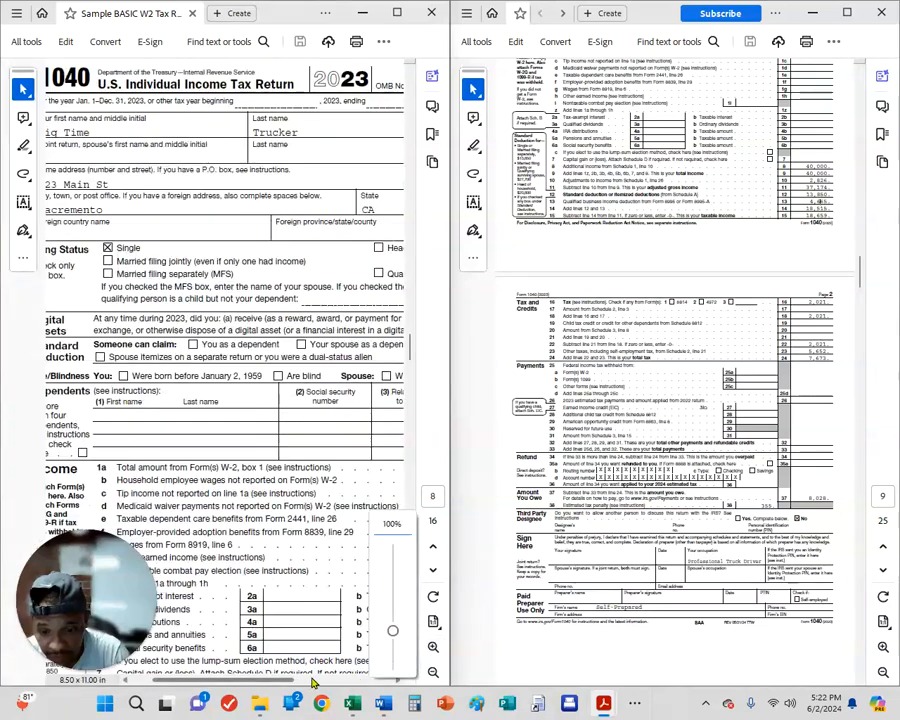
pyautogui.scroll(-3)
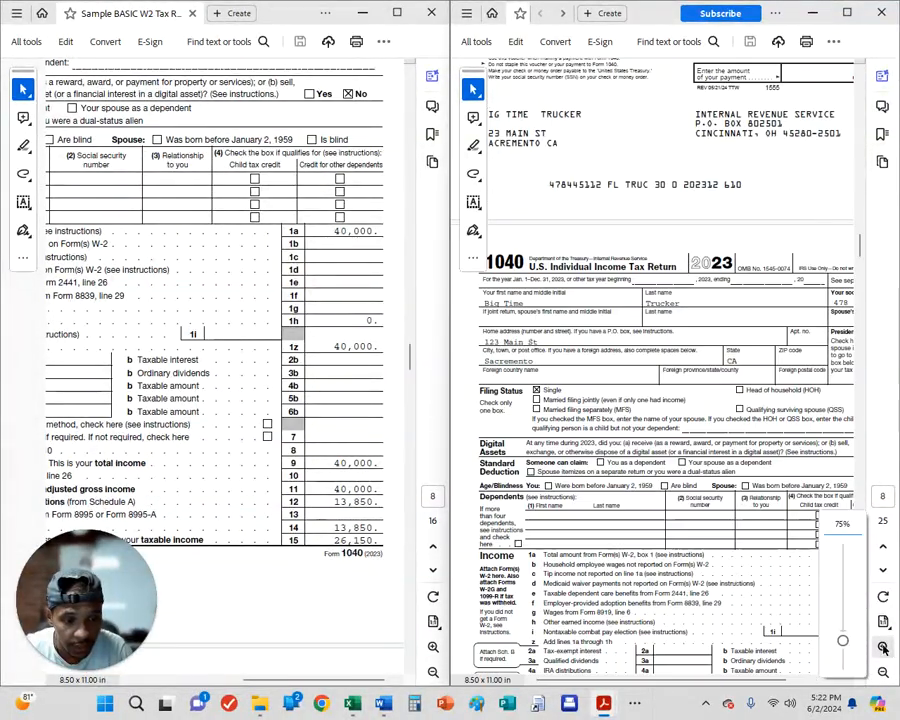
pyautogui.scroll(-3)
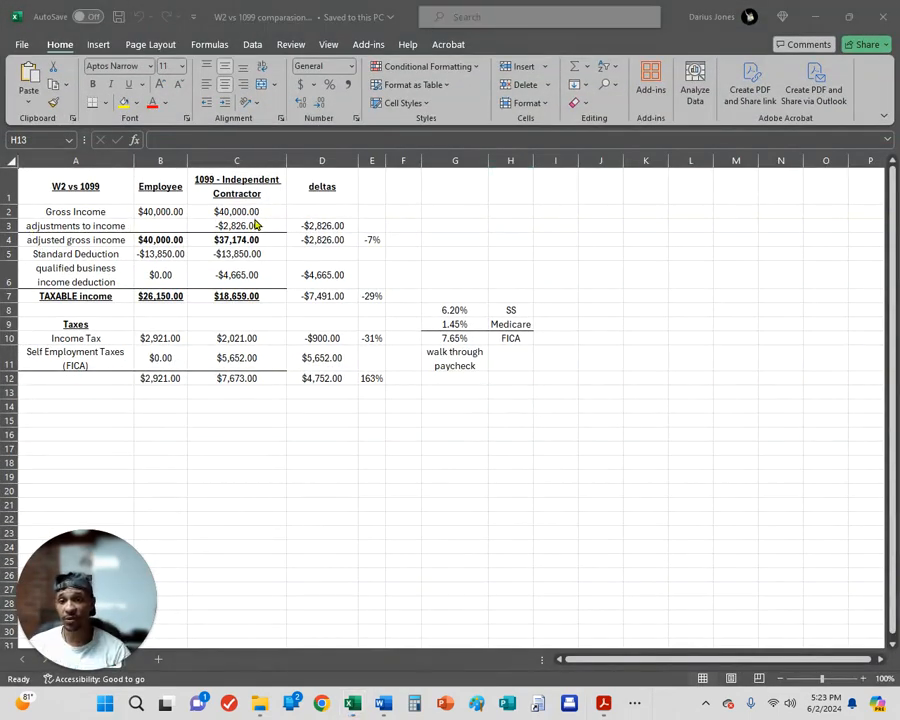
pyautogui.click(237, 239)
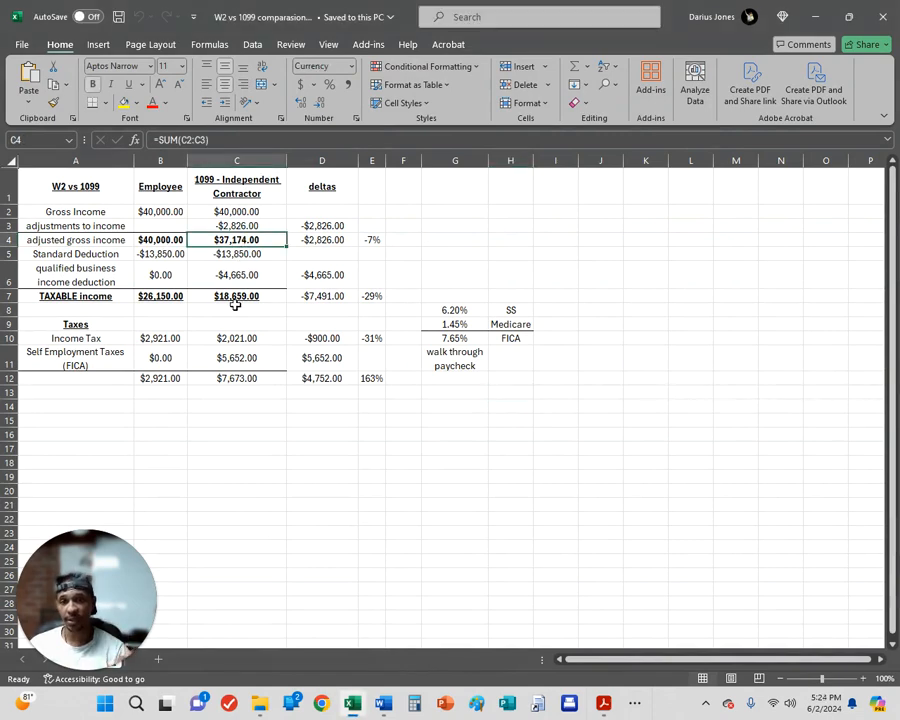
pyautogui.click(237, 211)
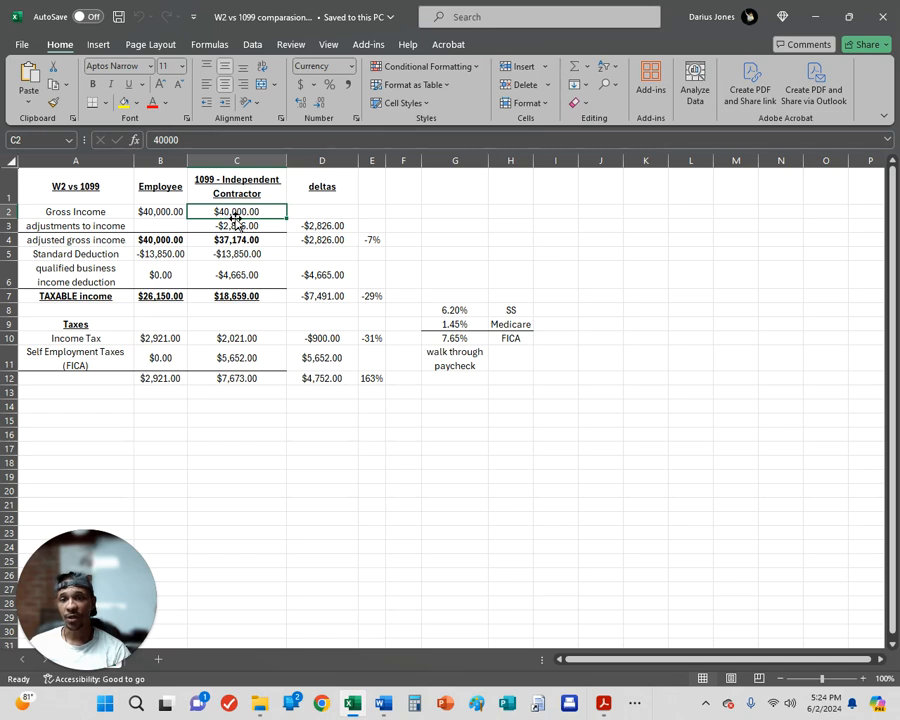
pyautogui.click(237, 225)
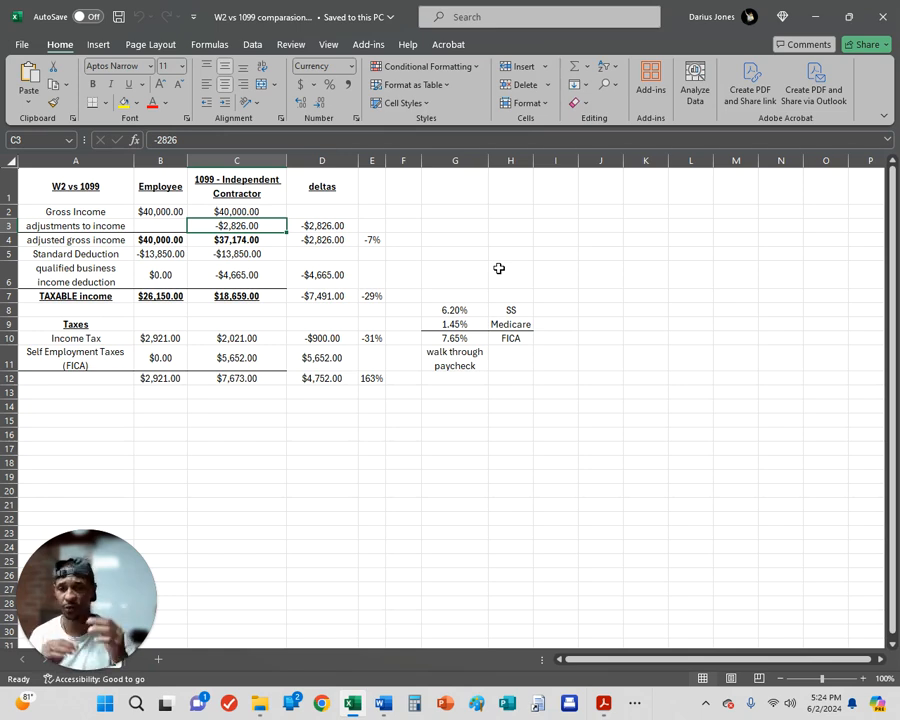
pyautogui.click(236, 274)
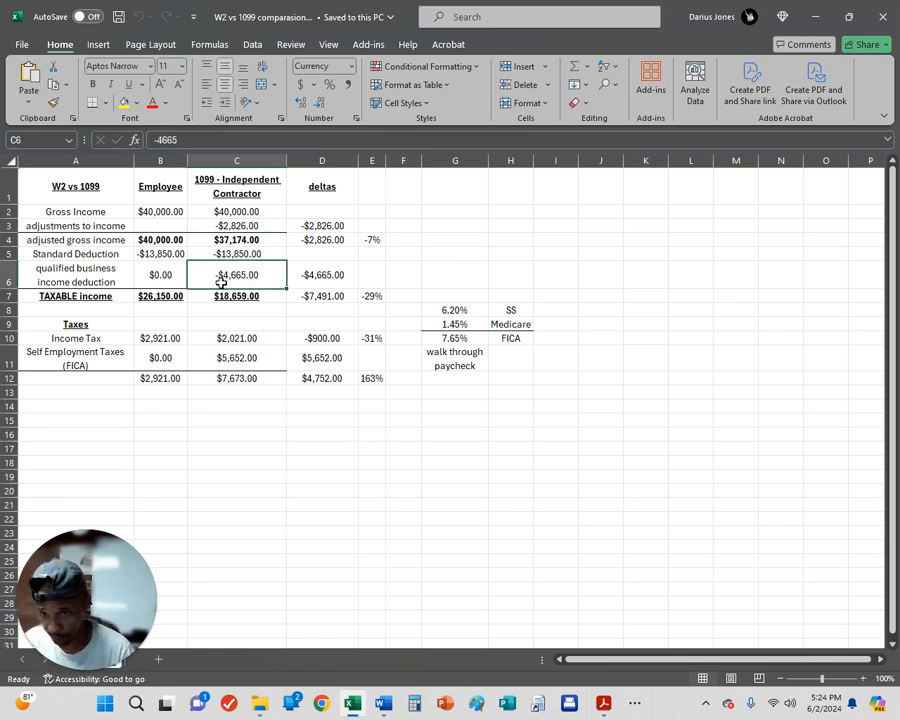
pyautogui.click(237, 239)
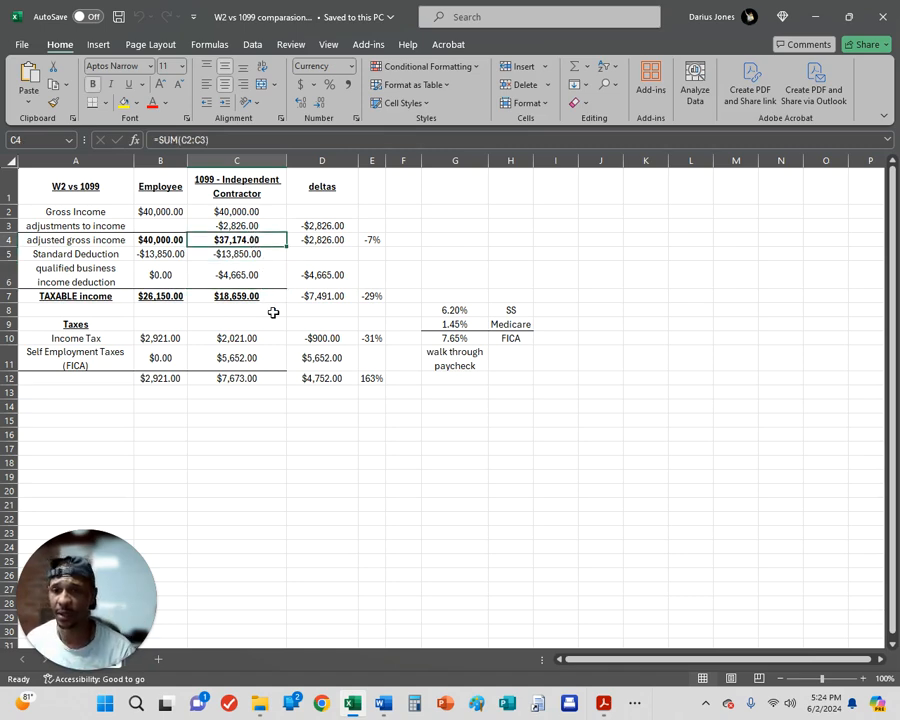
pyautogui.click(237, 274)
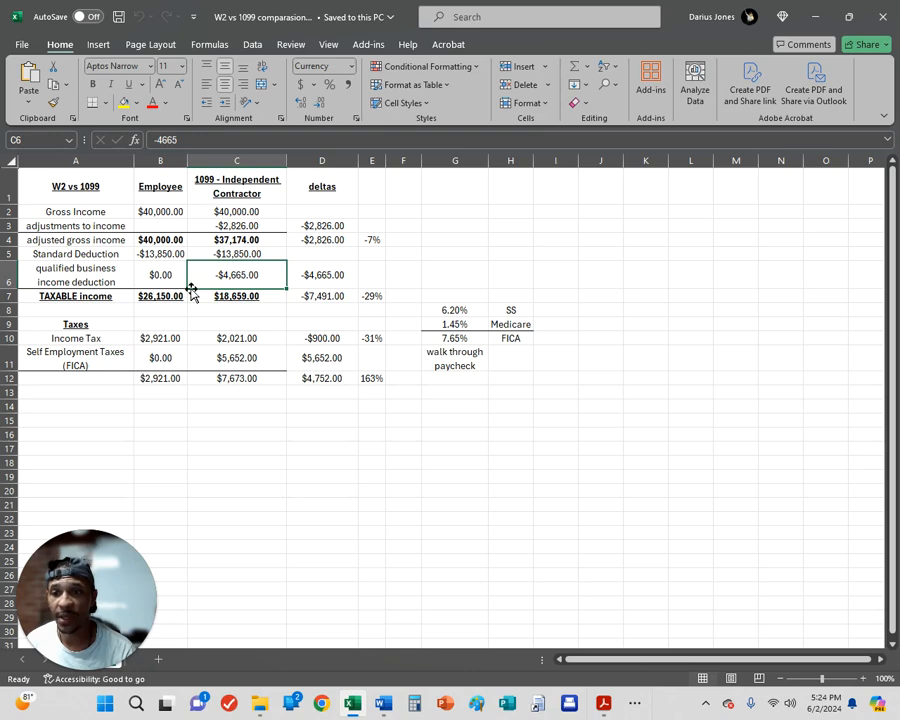
pyautogui.click(75, 274)
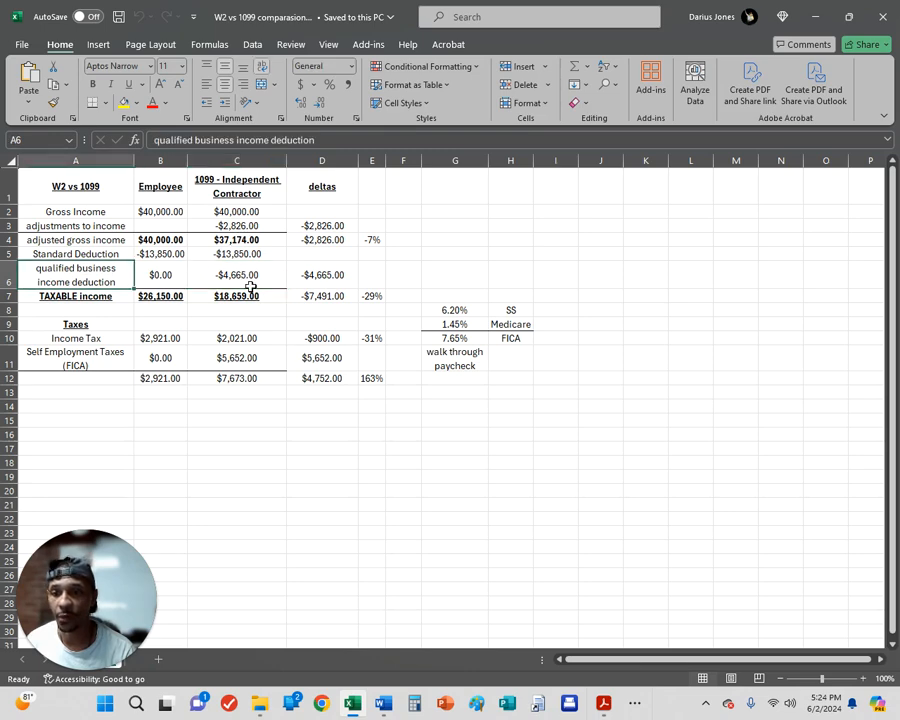
pyautogui.click(237, 274)
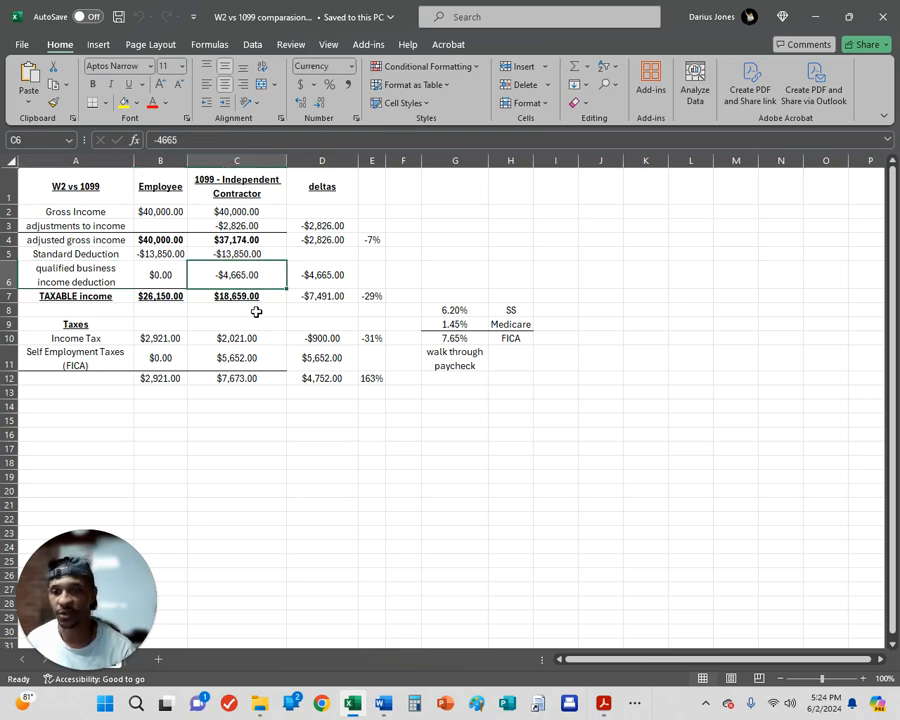
pyautogui.click(75, 274)
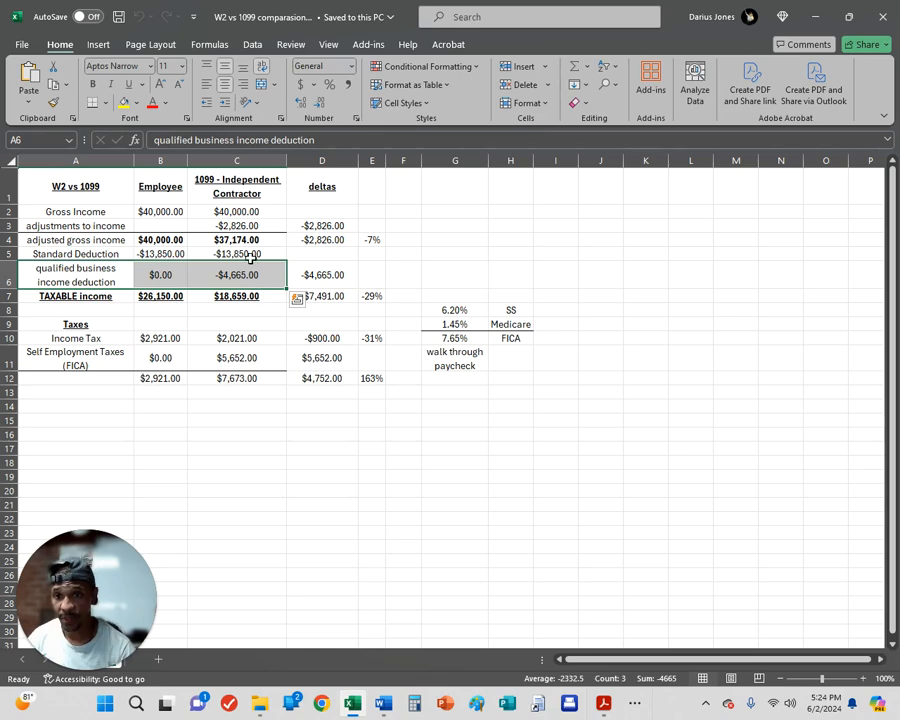
pyautogui.click(237, 225)
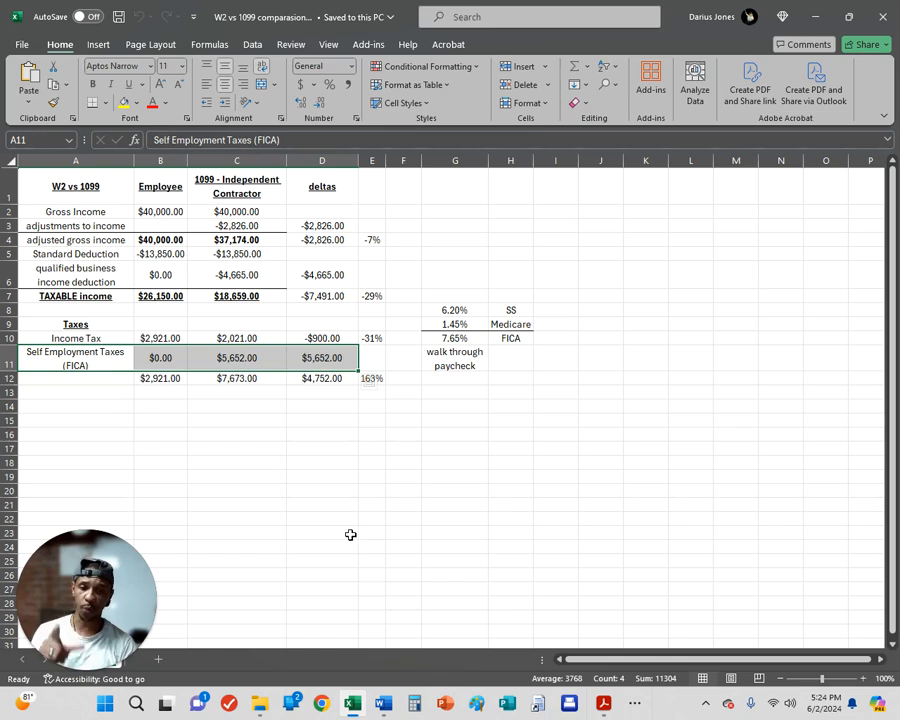
pyautogui.moveTo(455, 310); pyautogui.dragTo(510, 324)
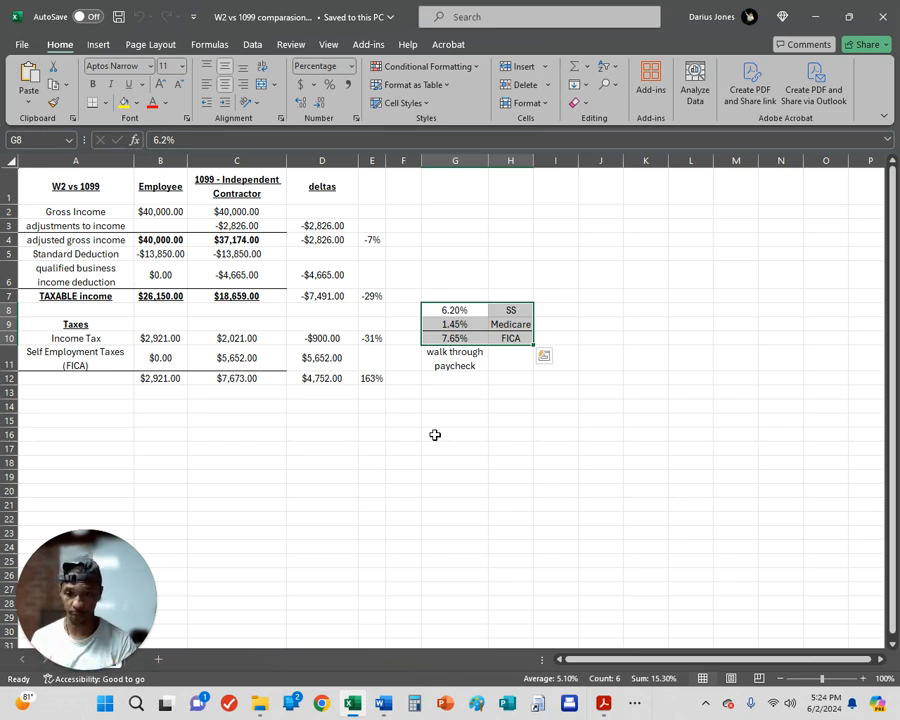
pyautogui.moveTo(458, 332)
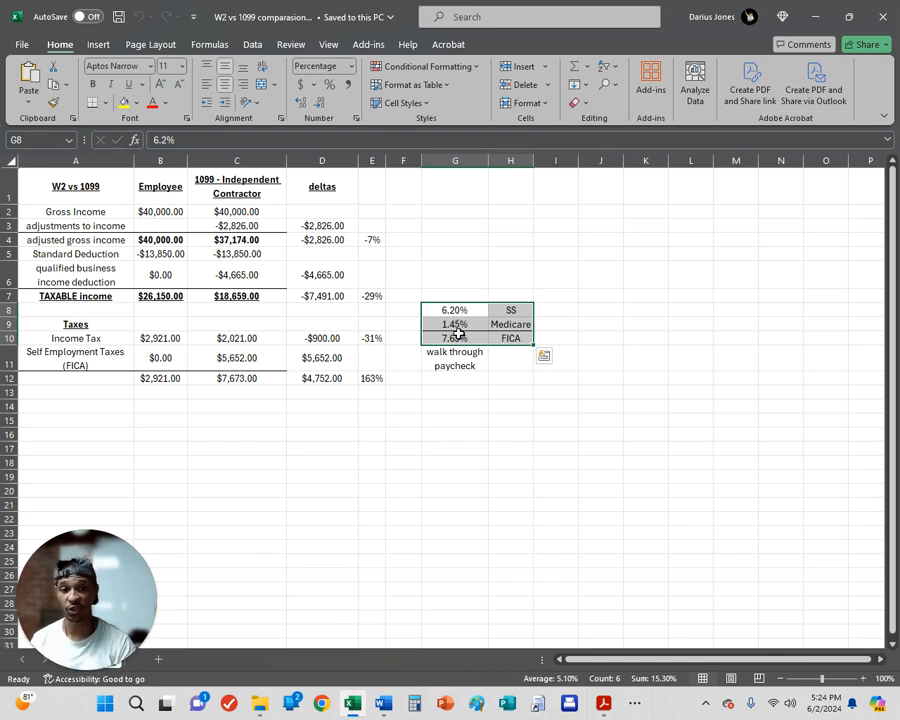
pyautogui.click(455, 338)
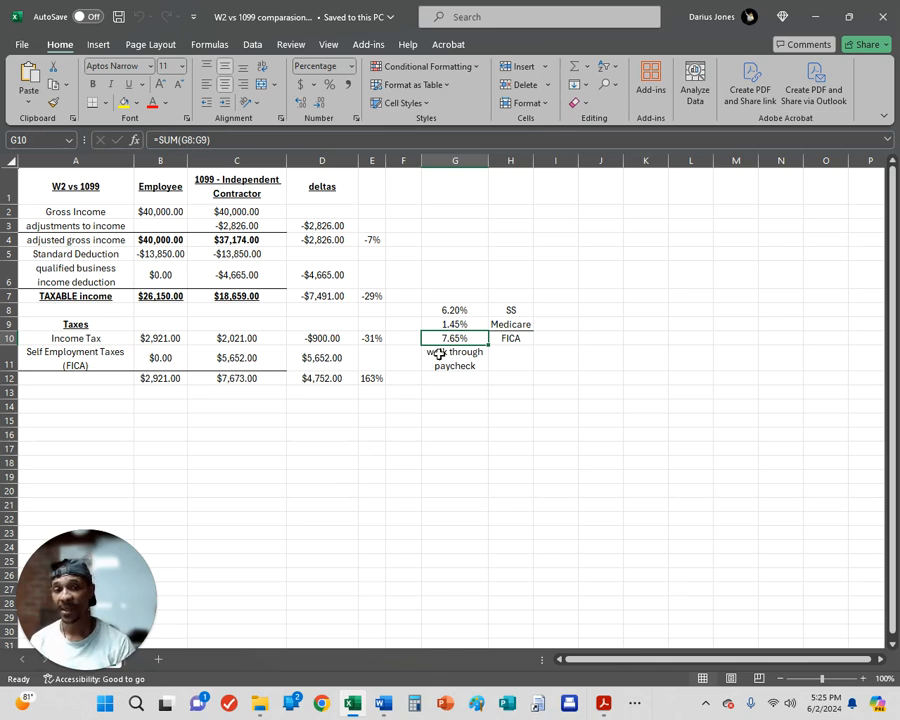
pyautogui.moveTo(423, 422)
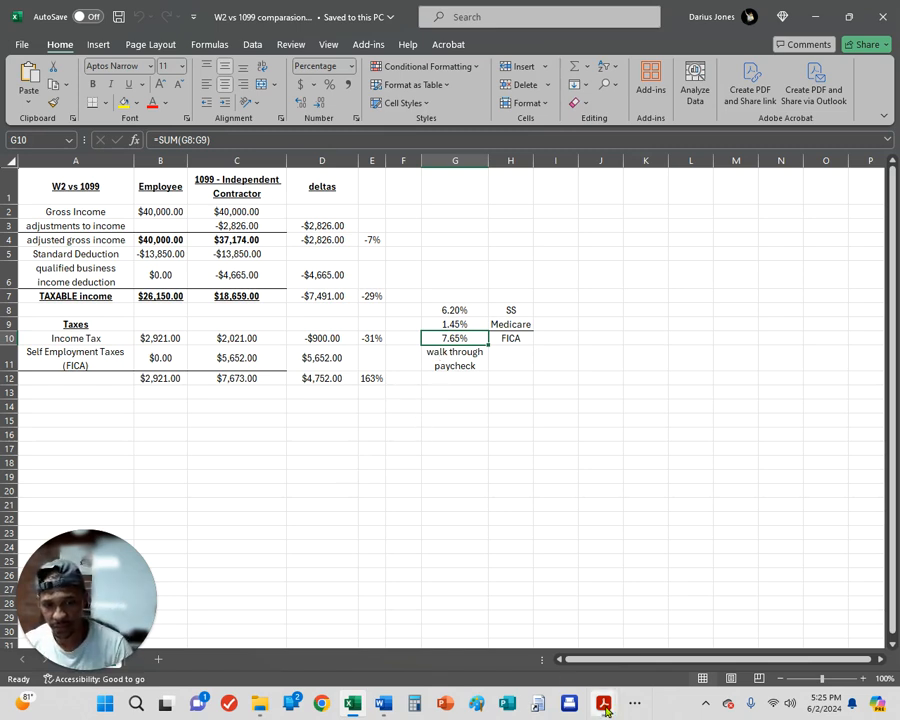
pyautogui.moveTo(603, 703)
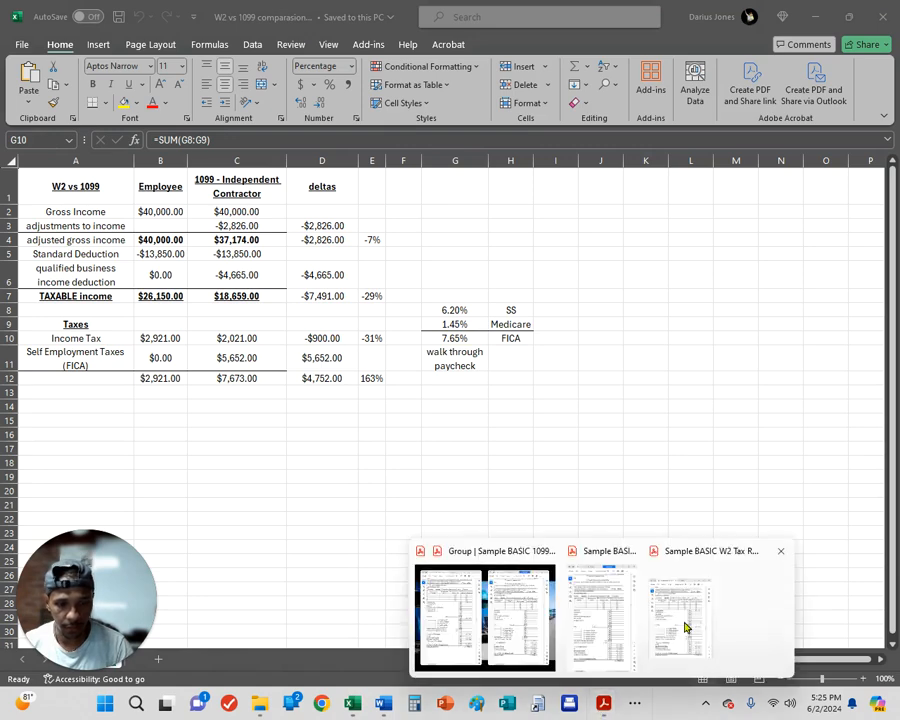
# Step: Return to the 1099 sample return and scroll to Form 1040 page 2, lines 16–38
pyautogui.click(679, 617)
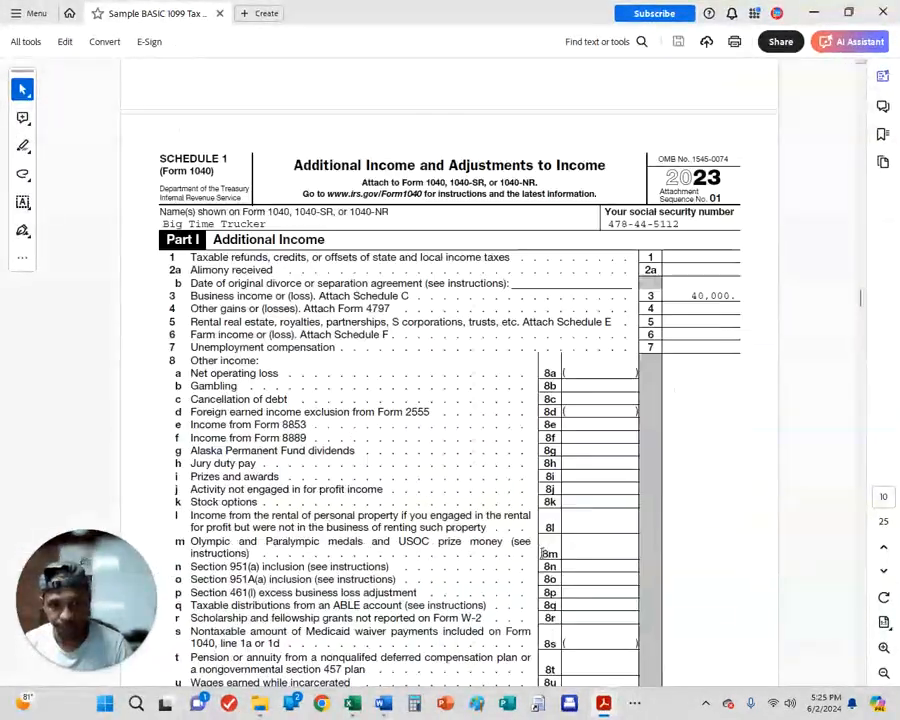
pyautogui.scroll(-3)
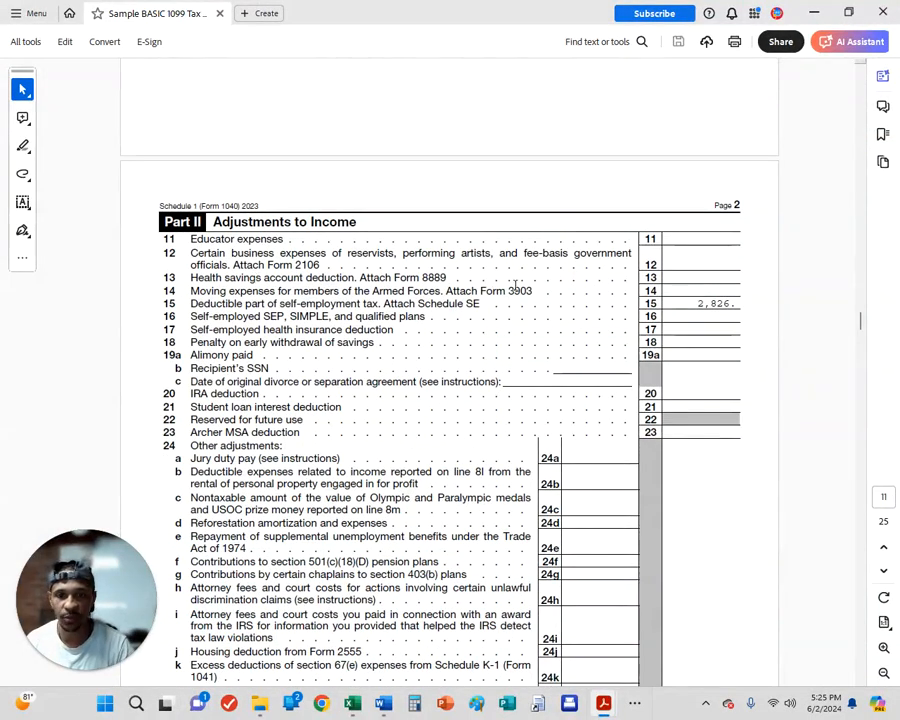
pyautogui.scroll(-3)
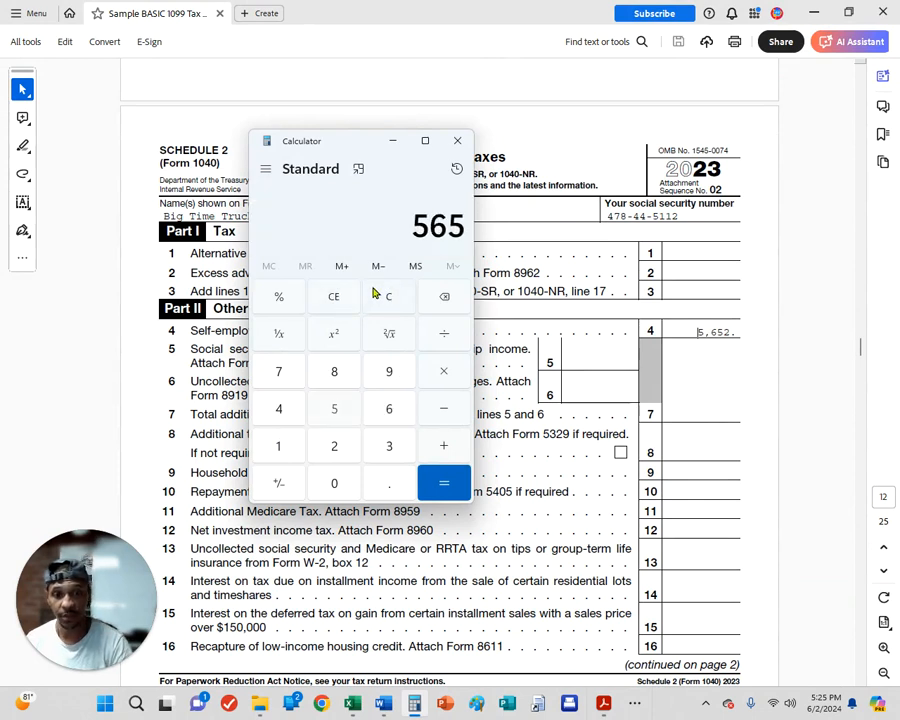
# Step: Compute half of the $5,652 self-employment tax ($2,826) and review the $7,673 total tax
pyautogui.click(444, 483)
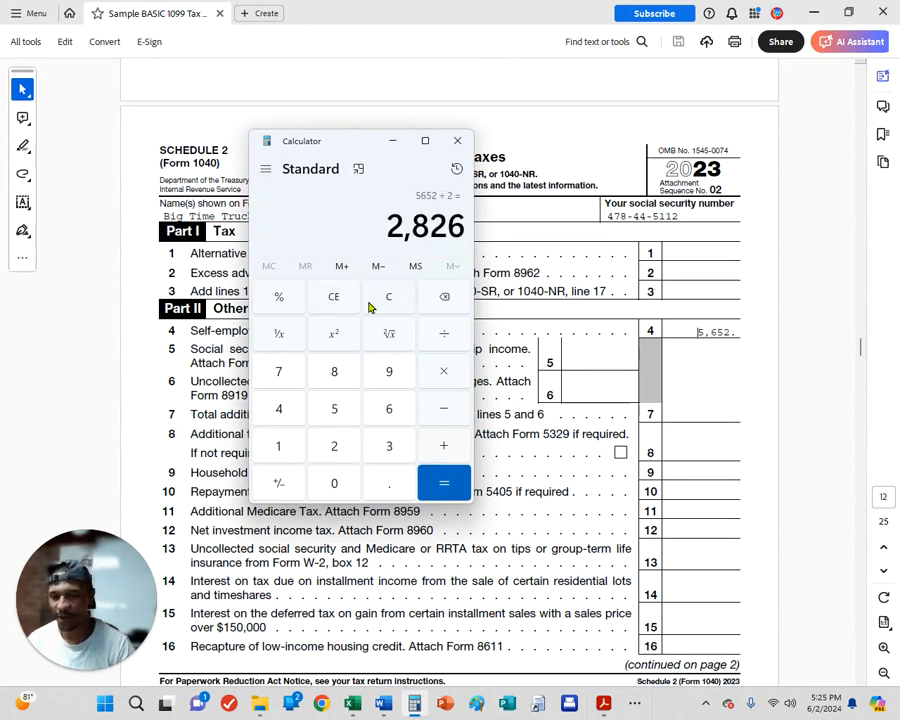
pyautogui.click(458, 140)
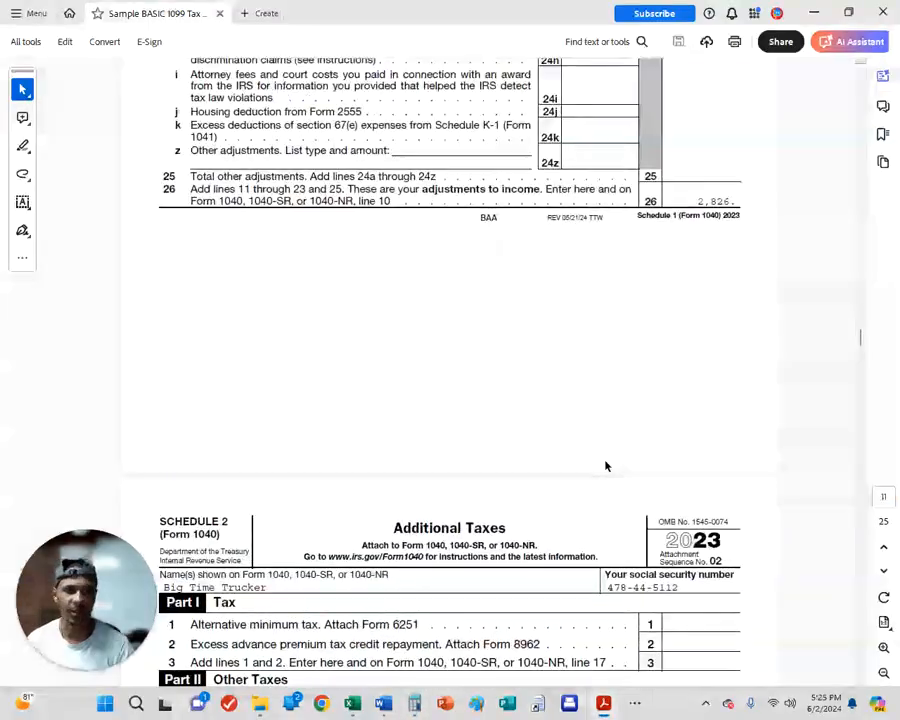
pyautogui.scroll(-3)
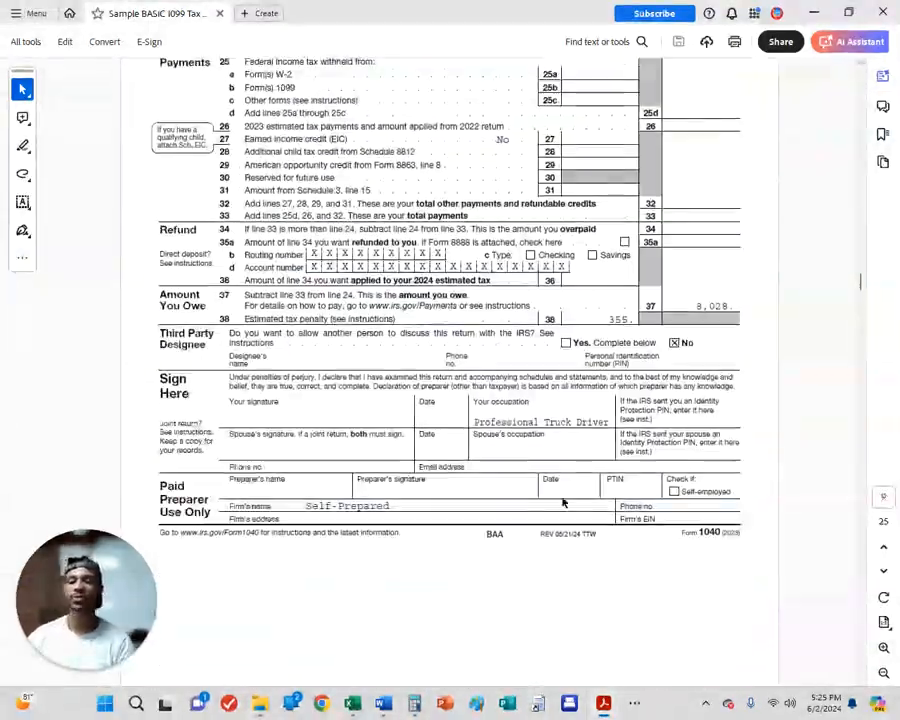
pyautogui.scroll(3)
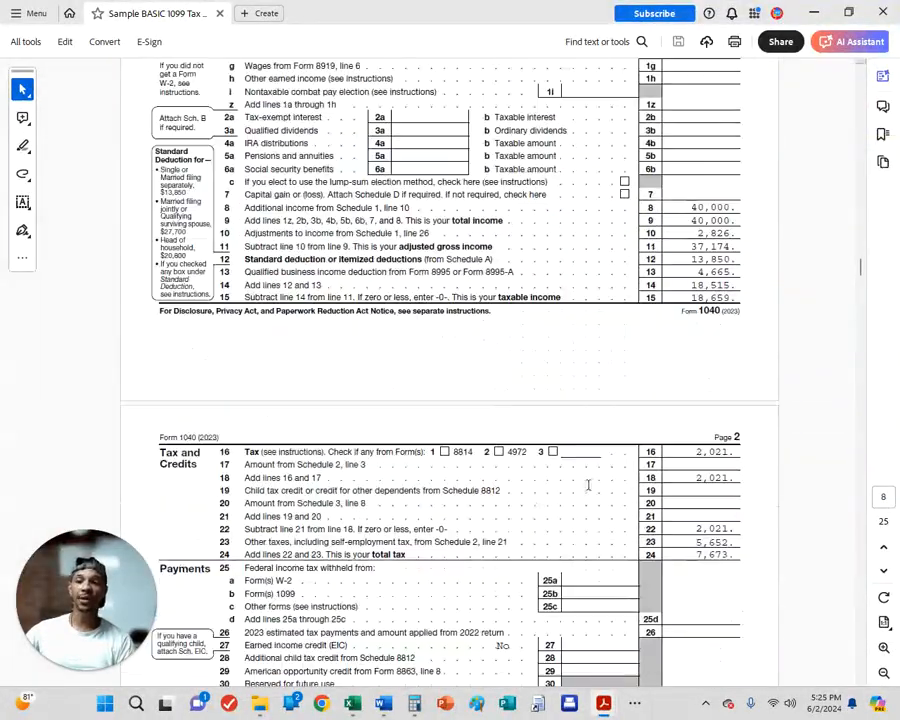
pyautogui.scroll(-3)
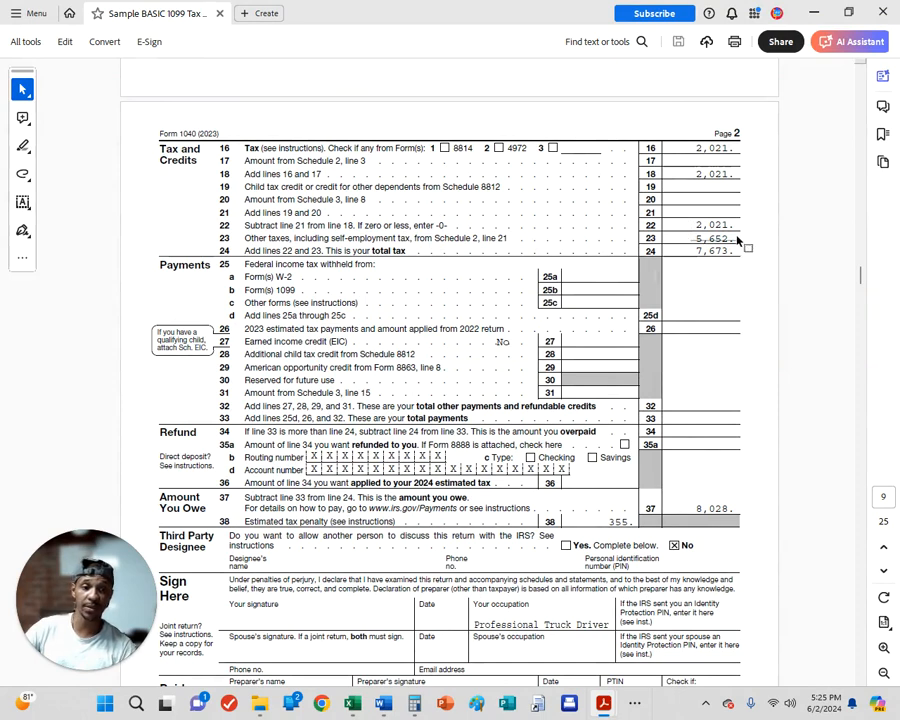
pyautogui.moveTo(700, 276)
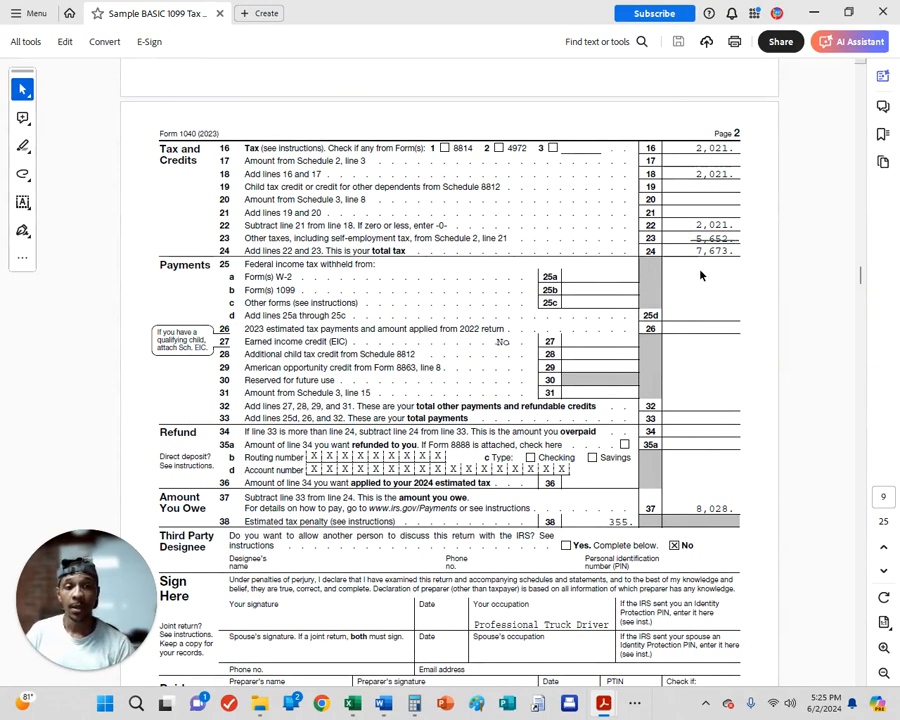
pyautogui.moveTo(694, 218)
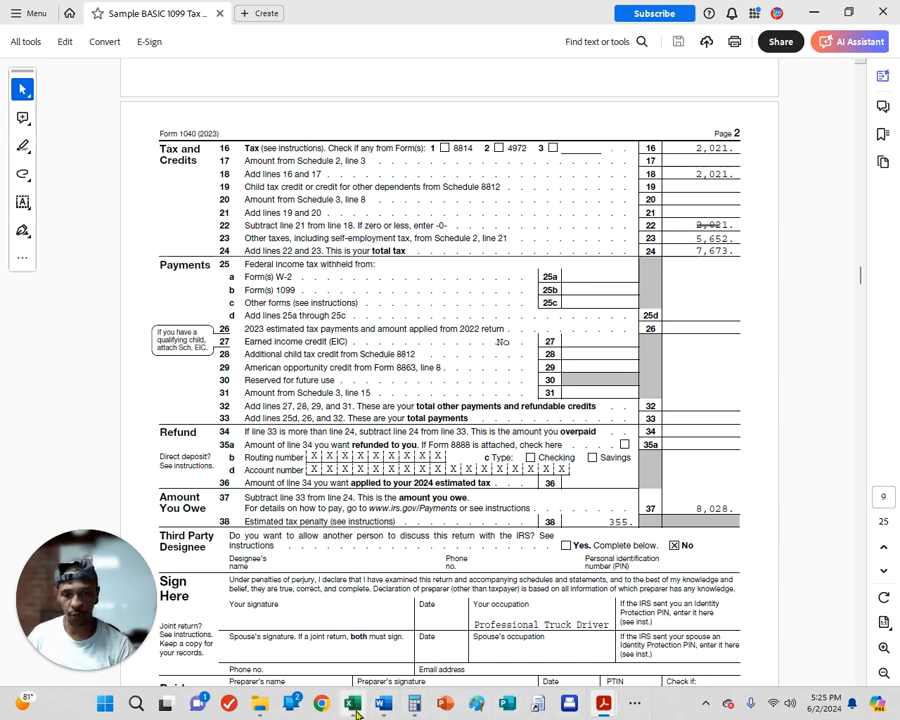
# Step: Switch to Excel and select E12 to view the =D12/B12 formula giving 163%
pyautogui.click(351, 703)
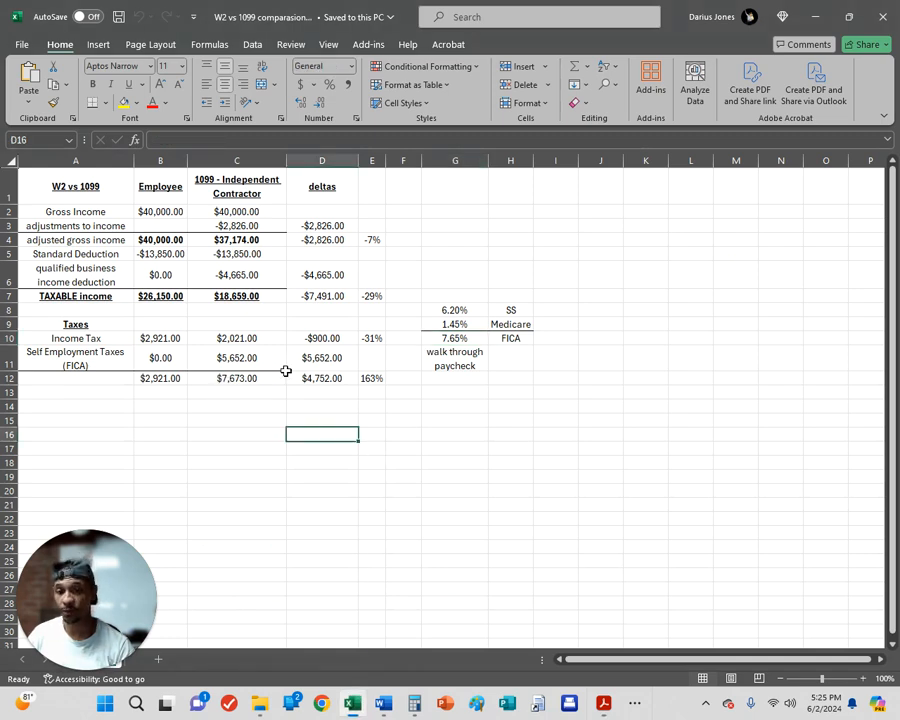
pyautogui.moveTo(377, 372)
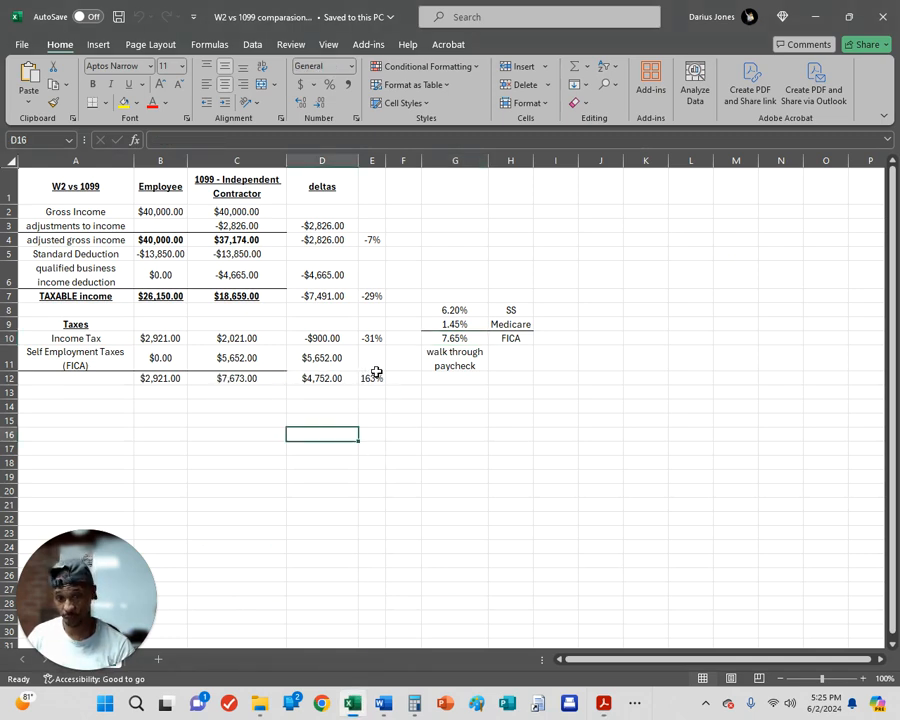
pyautogui.click(371, 378)
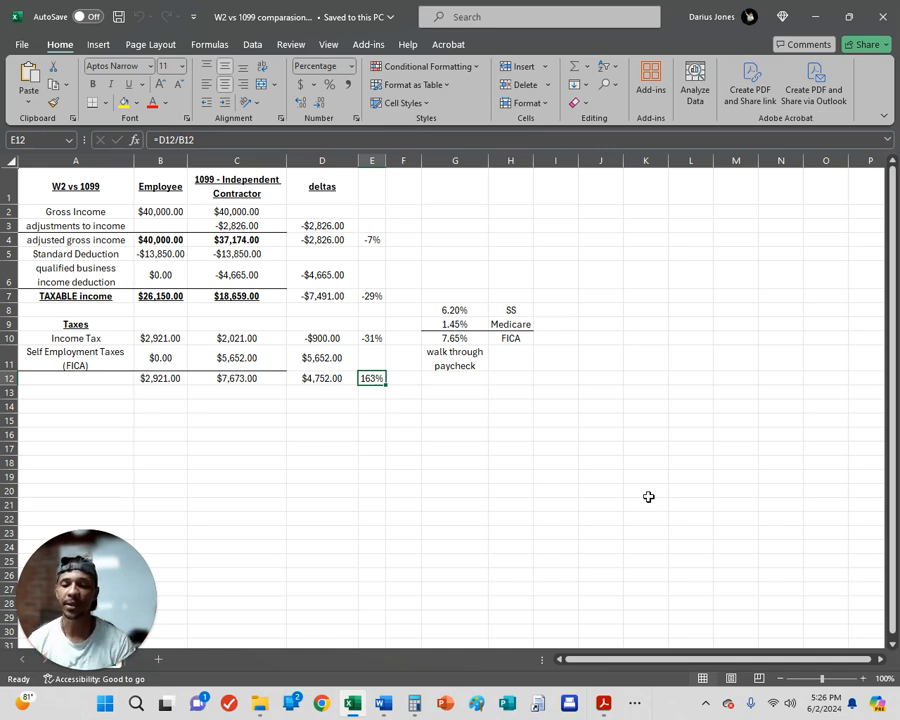
pyautogui.moveTo(559, 443)
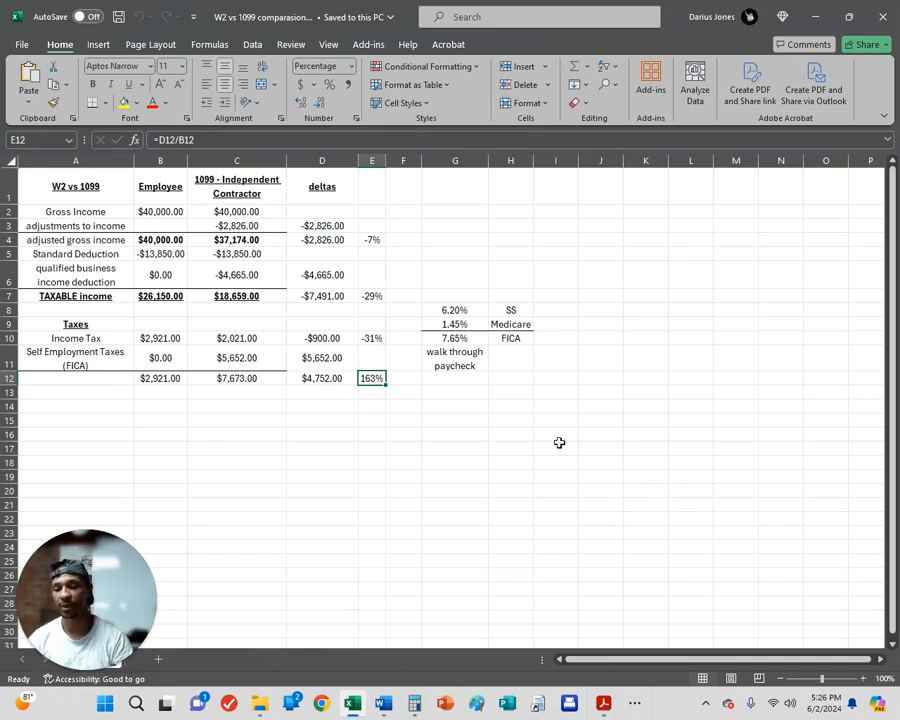
pyautogui.moveTo(603, 704)
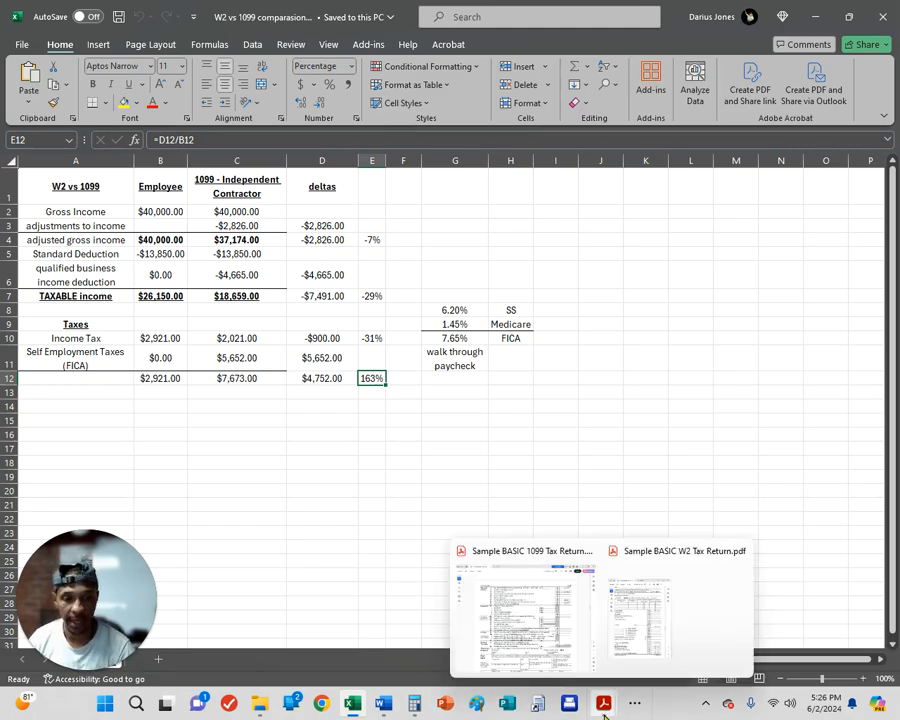
# Step: Scroll the 1099 return to Schedule C for Trucking Company: $40,000 receipts, no expenses
pyautogui.click(523, 615)
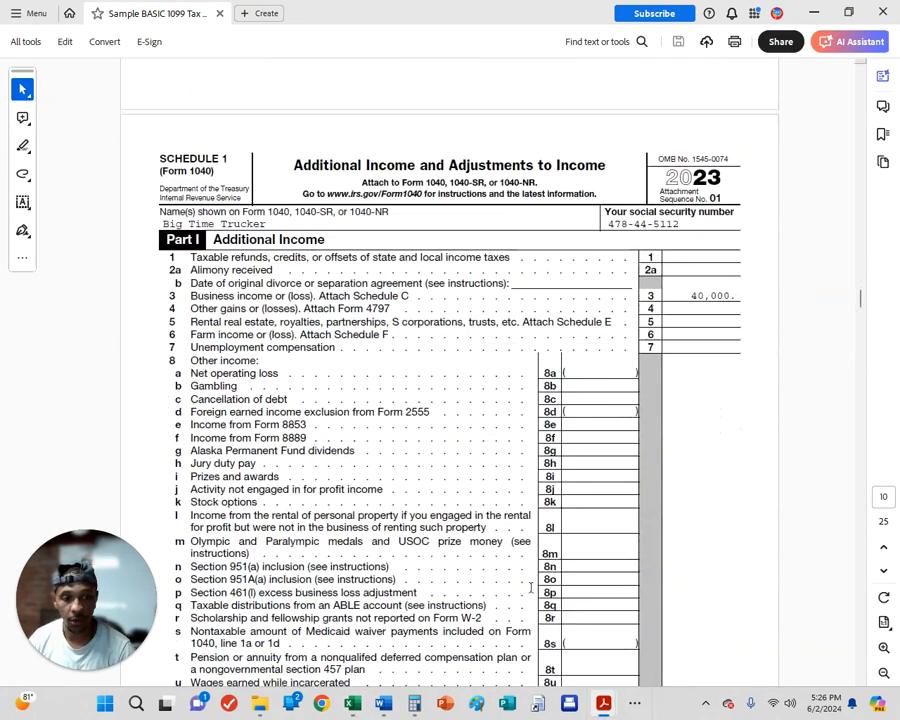
pyautogui.scroll(-3)
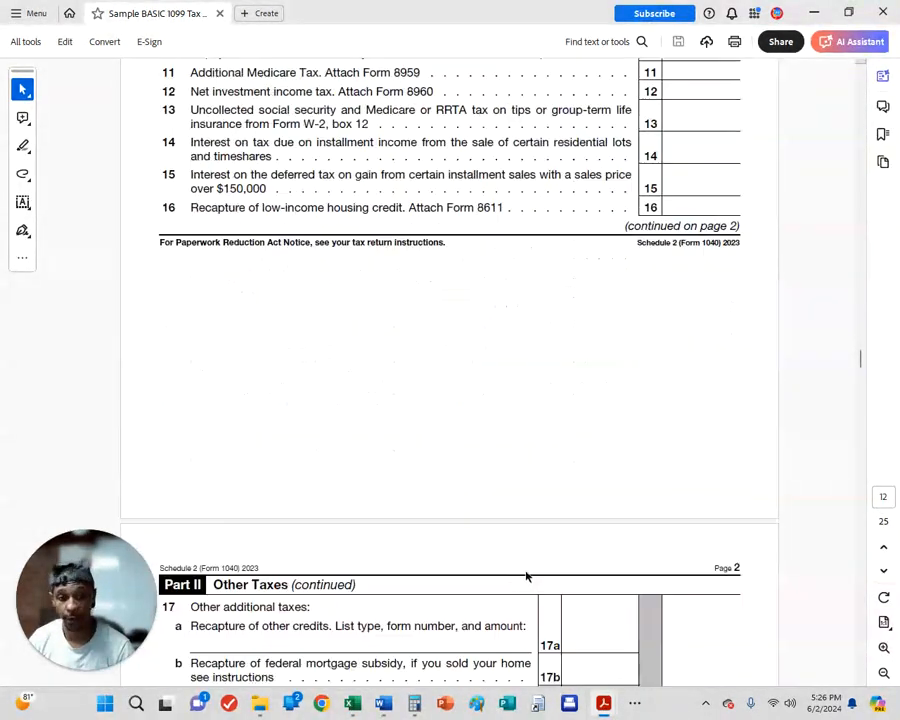
pyautogui.scroll(-3)
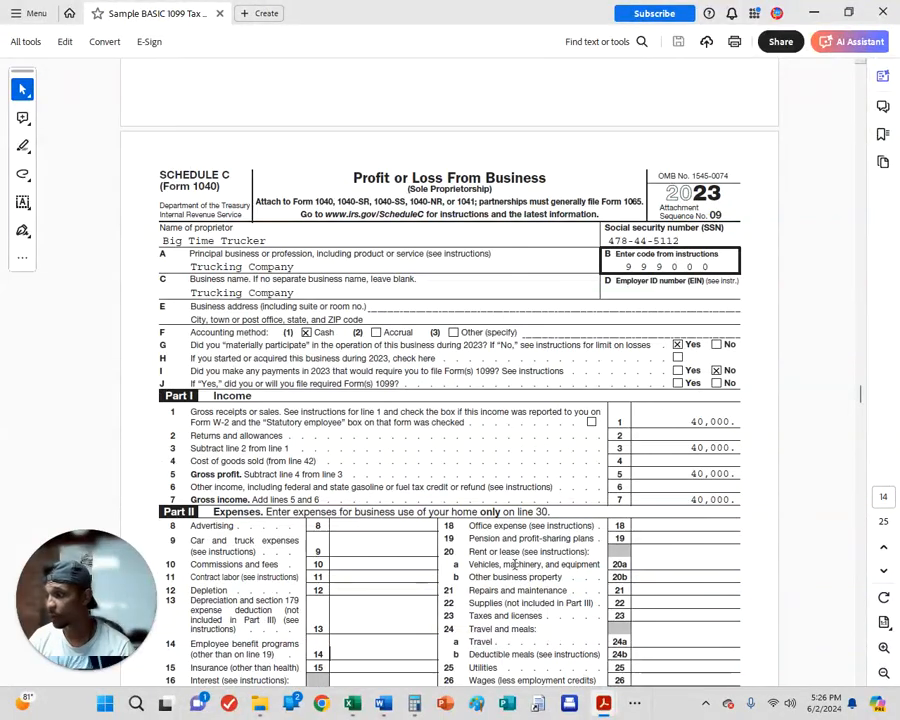
pyautogui.scroll(-3)
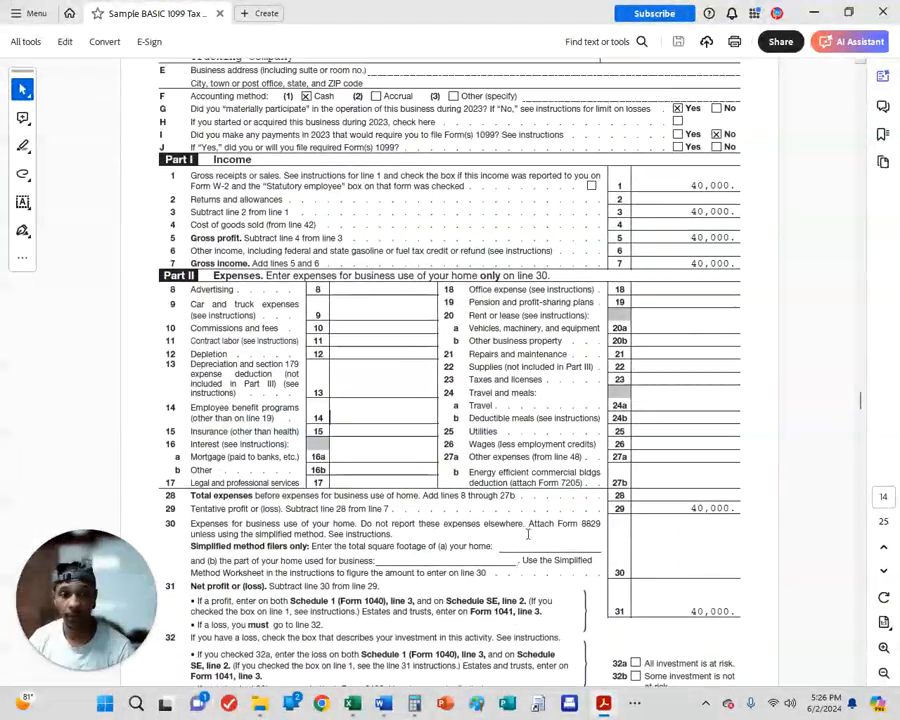
pyautogui.scroll(3)
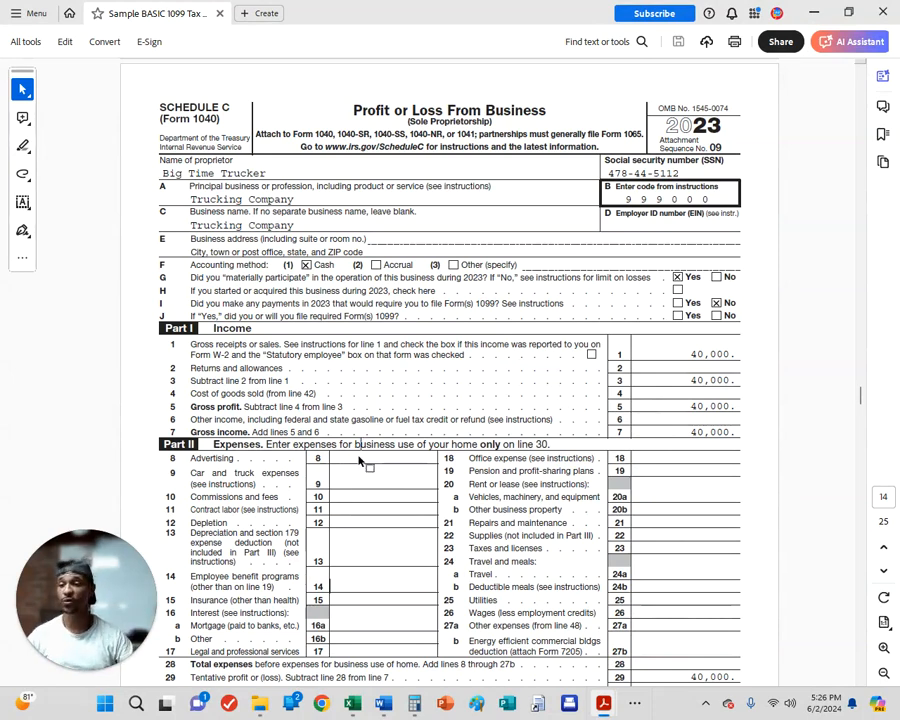
pyautogui.scroll(-3)
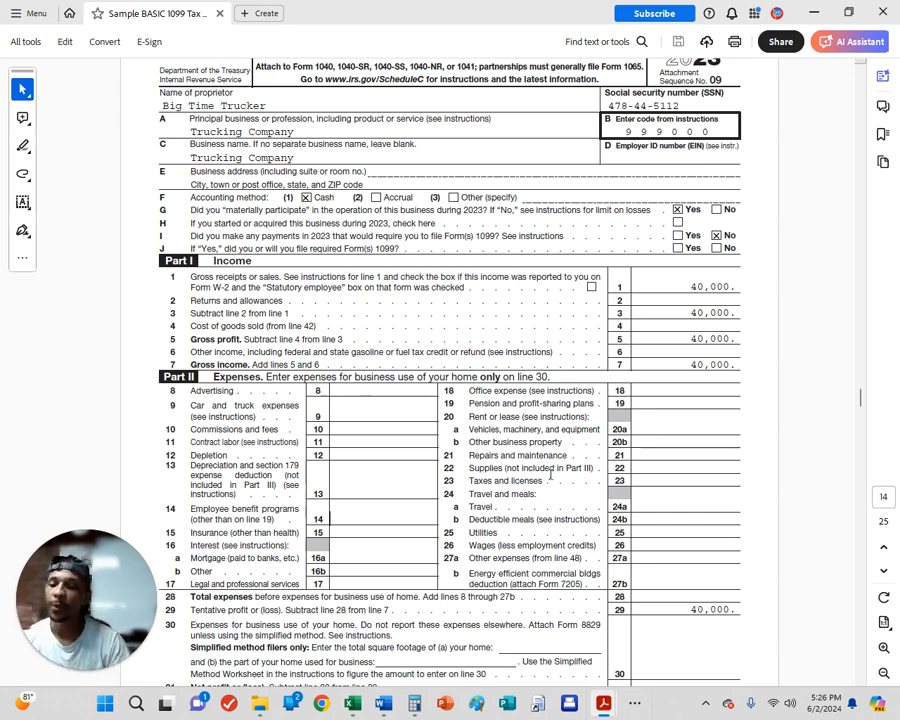
pyautogui.scroll(-3)
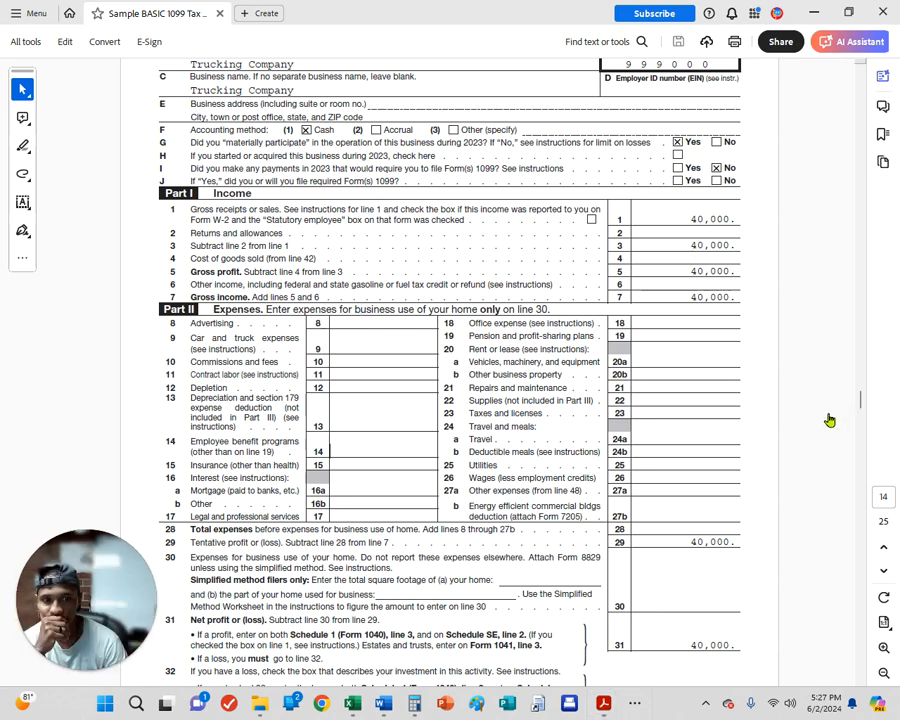
pyautogui.moveTo(605, 390)
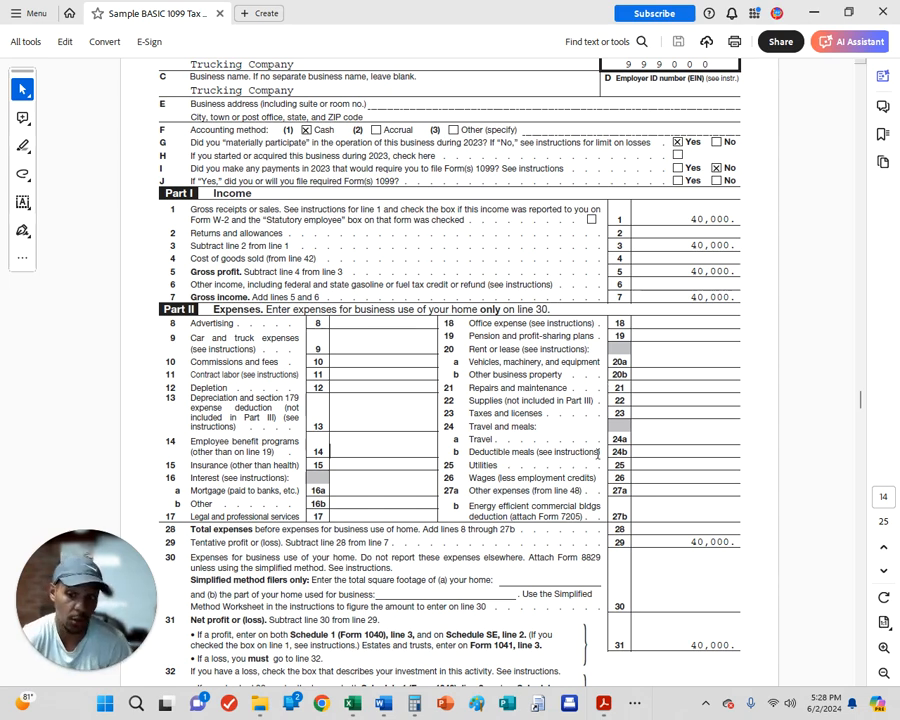
# Step: Scroll back up the 1099 return, then bring up the Sample BASIC W2 Tax Return PDF
pyautogui.scroll(-3)
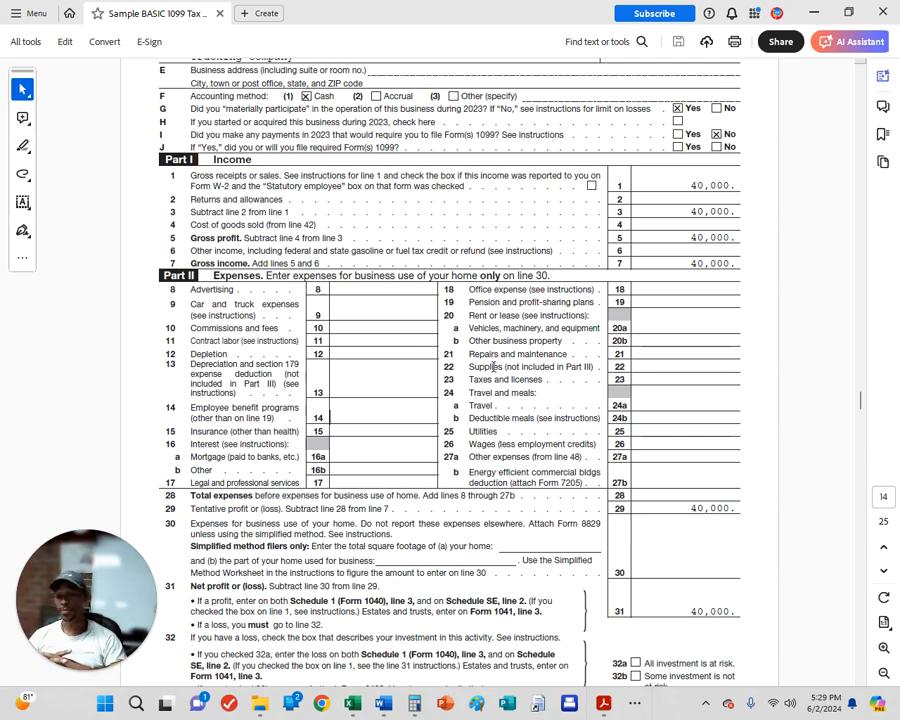
pyautogui.scroll(3)
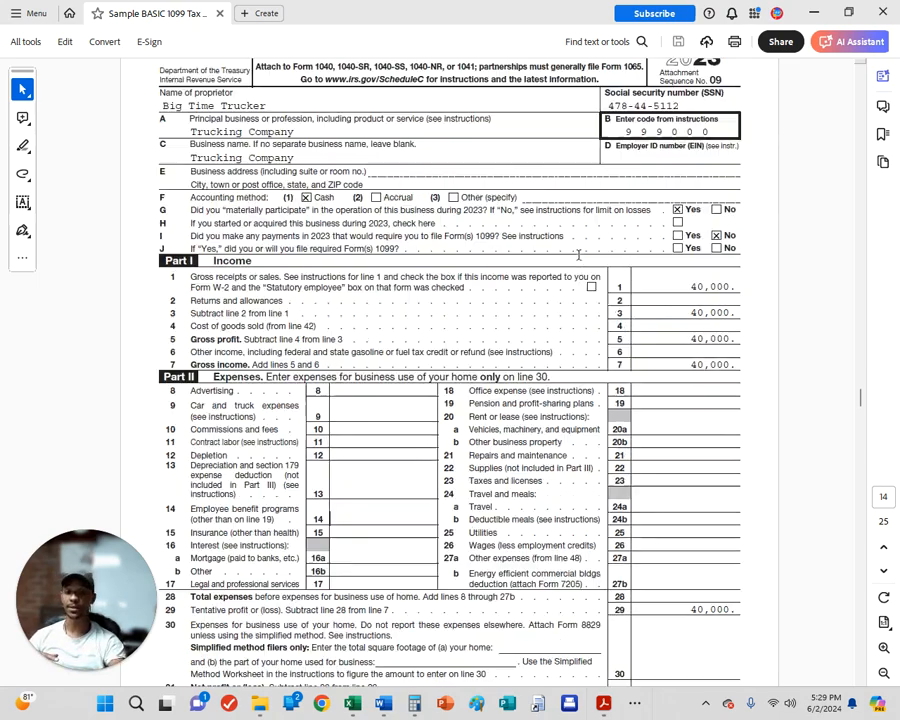
pyautogui.scroll(-3)
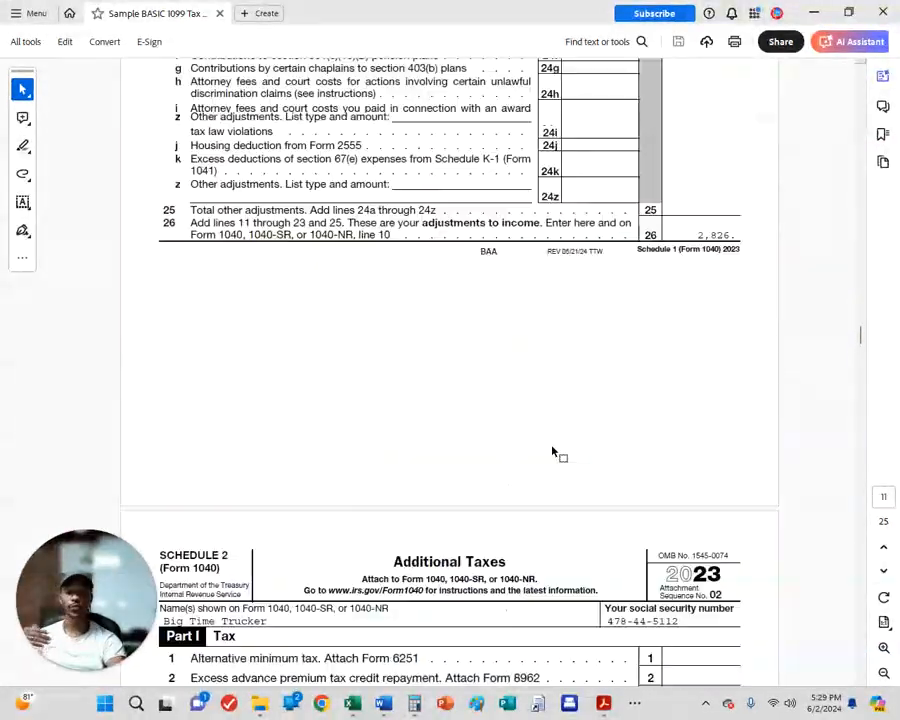
pyautogui.scroll(3)
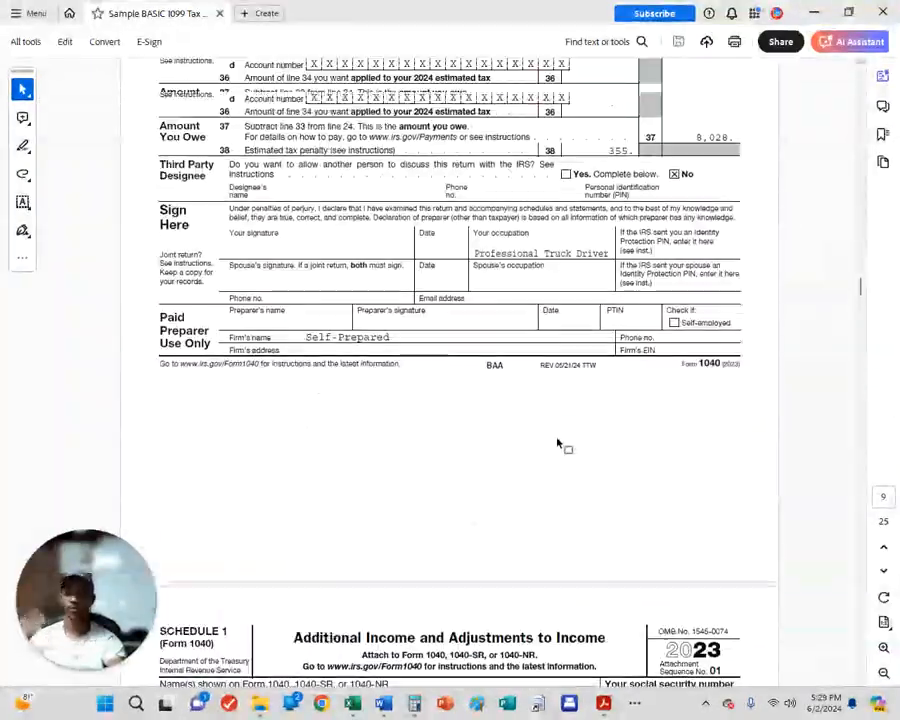
pyautogui.click(150, 13)
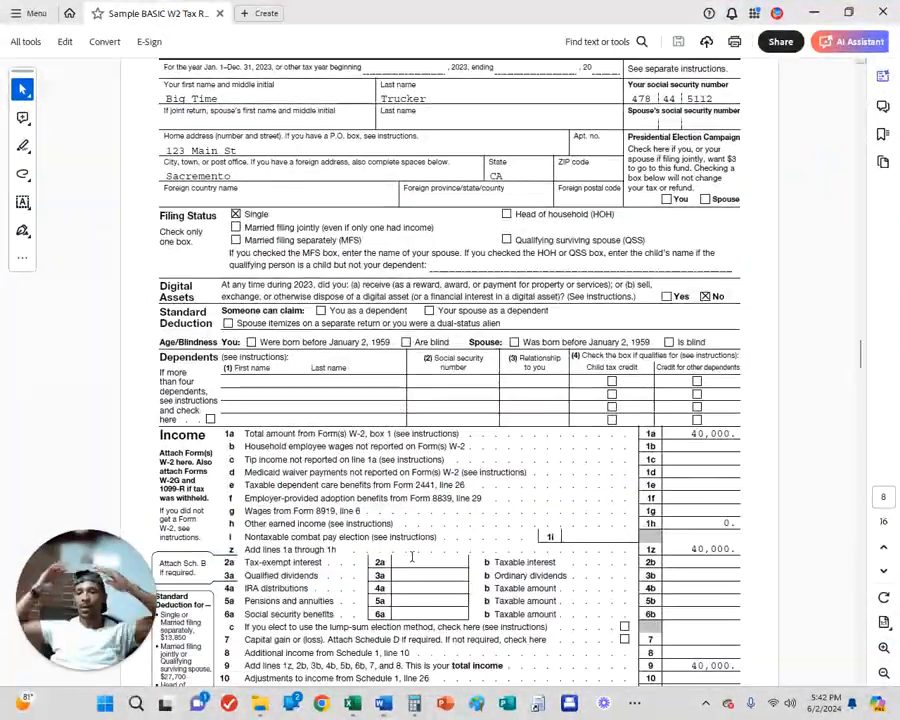